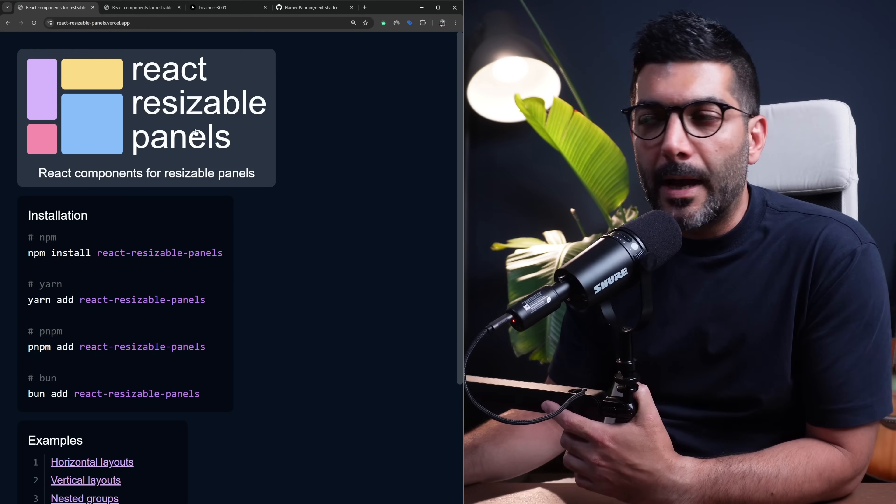
Step: Try the nested groups demo, widening its right panel, then return to the next-shadcn repository
left_click(84, 498)
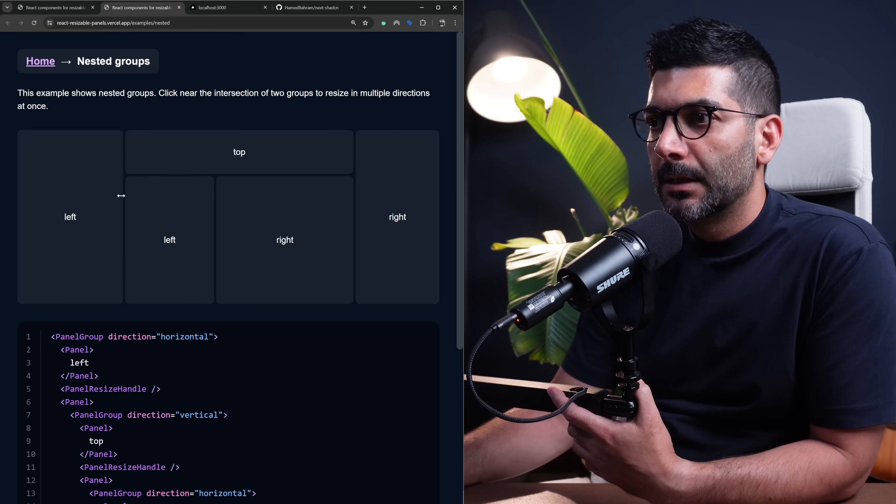
mouse_move(358, 191)
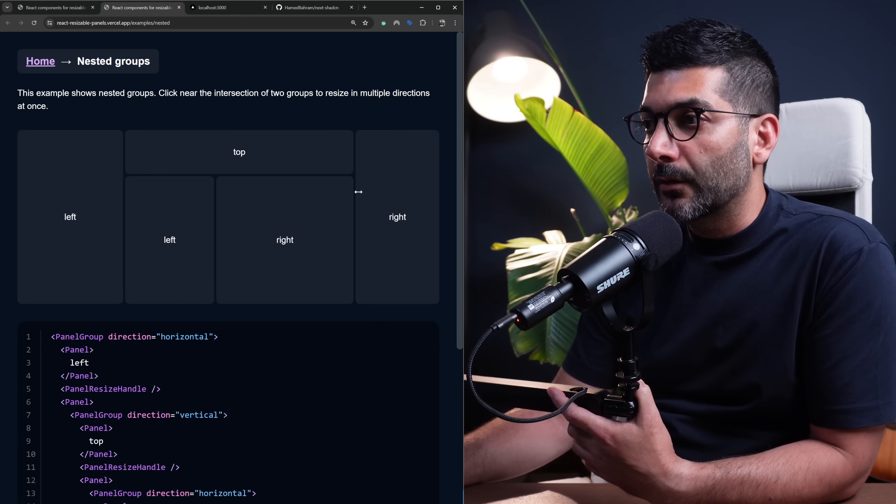
left_click_drag(359, 192, 328, 191)
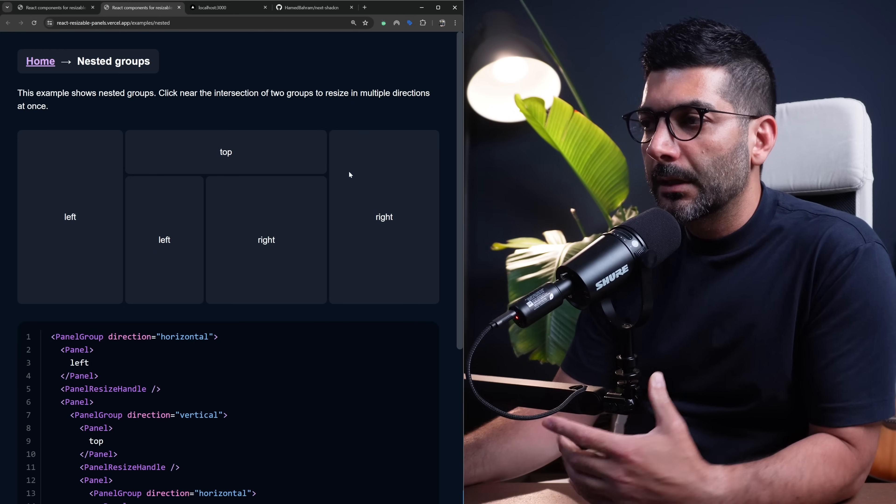
mouse_move(264, 177)
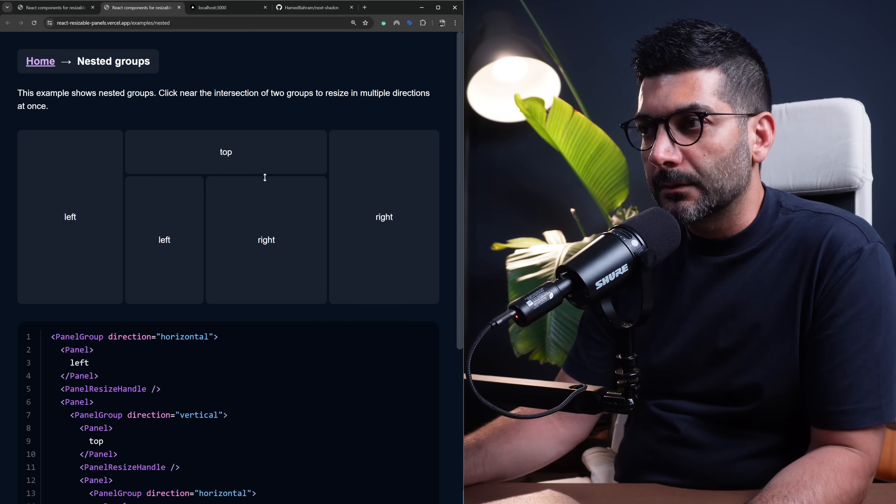
left_click(41, 61)
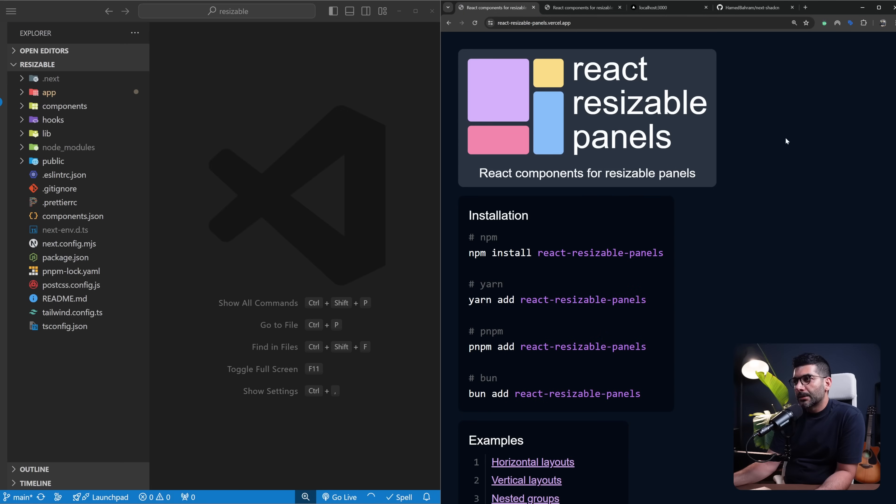
left_click(755, 8)
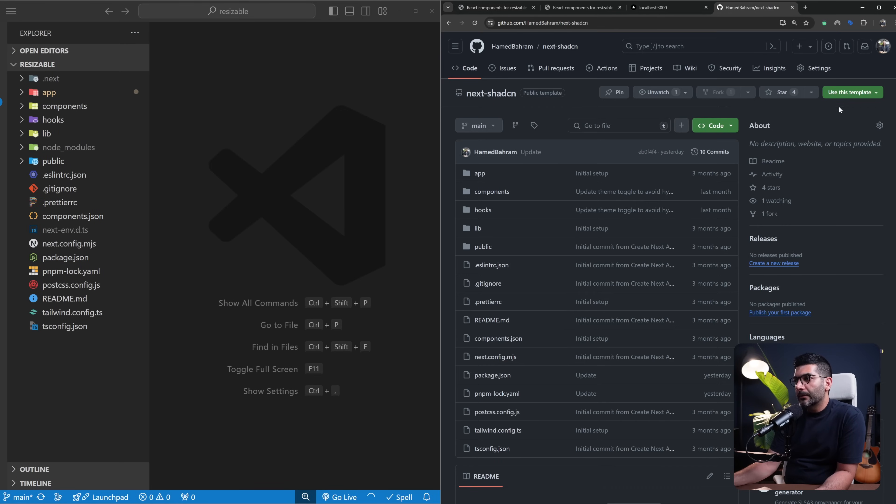
mouse_move(840, 102)
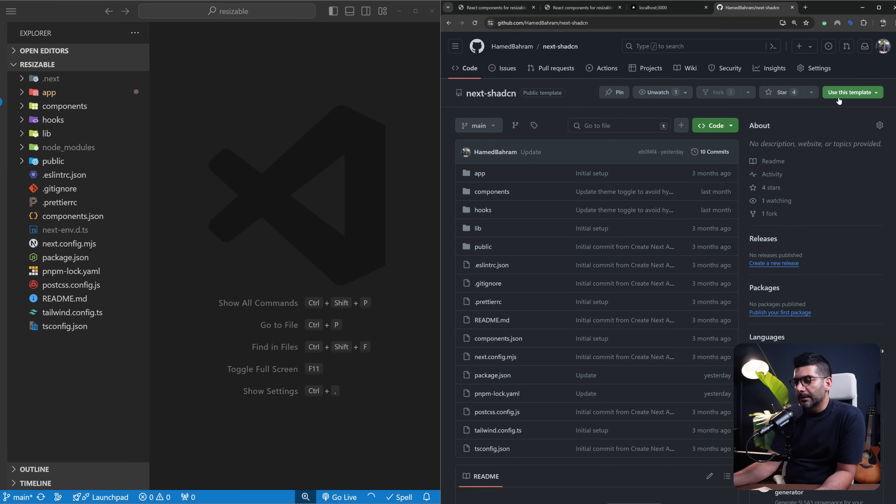
mouse_move(560, 47)
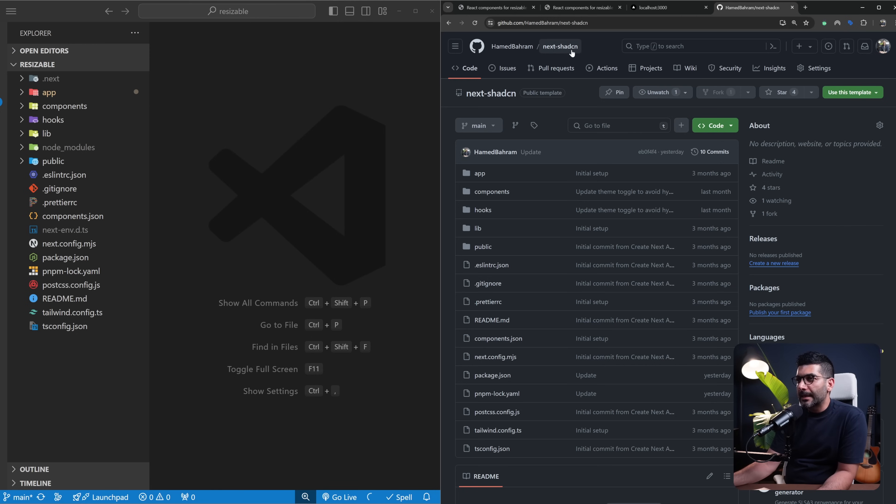
left_click(494, 8)
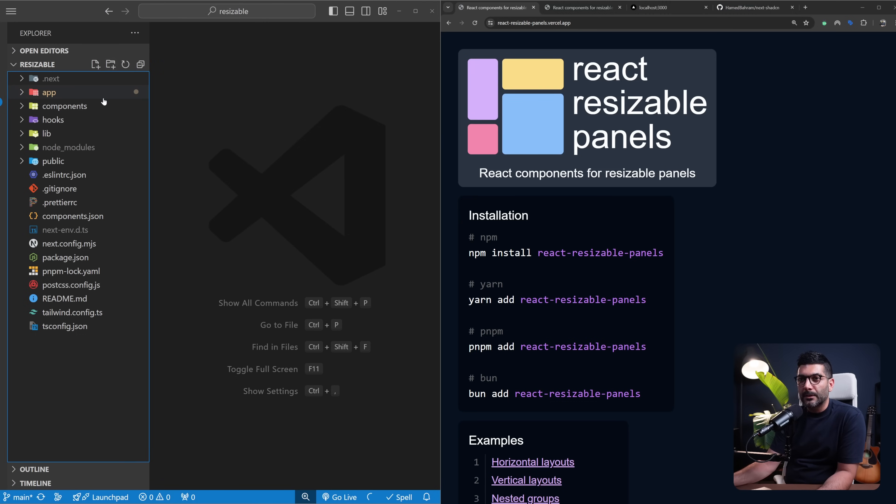
Step: Open app/page.tsx in the Explorer and bring up the react-resizable-panels repository
left_click(48, 92)
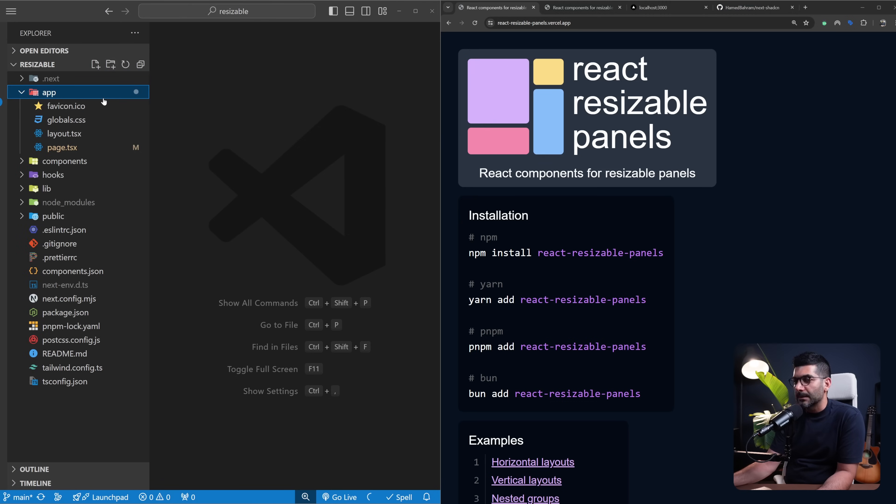
left_click(61, 147)
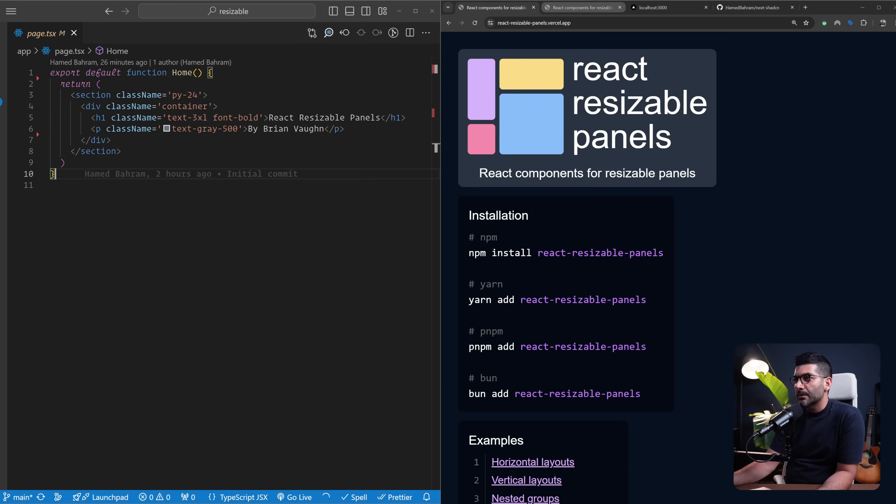
left_click(524, 498)
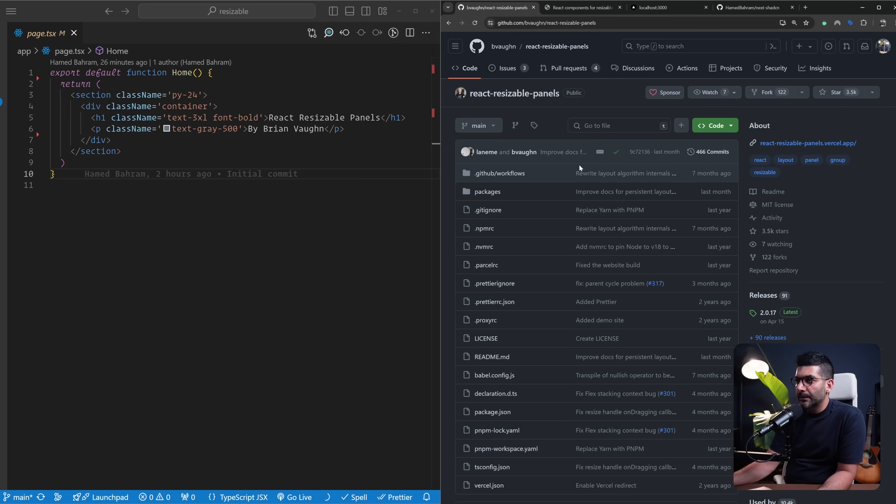
Step: Scroll the package README to the PanelGroup usage example and highlight PanelResizeHandle
scroll("down", 3)
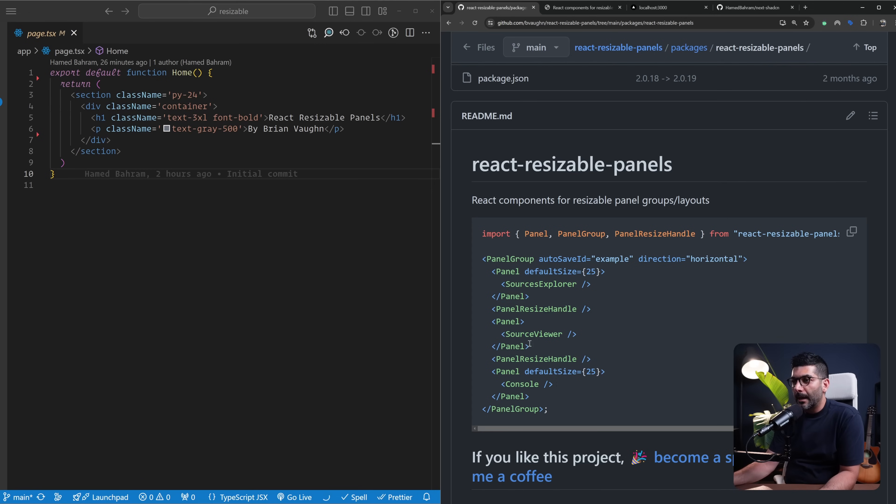
double_click(535, 359)
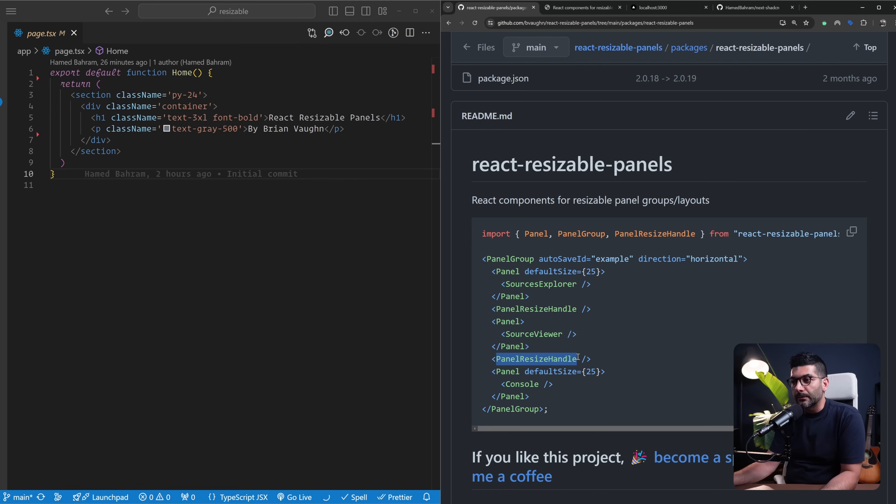
scroll("down", 3)
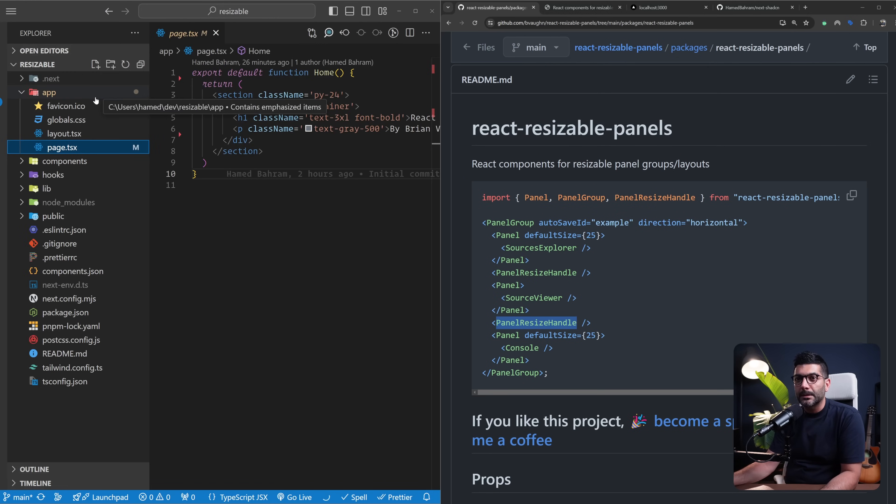
Step: Create components/resizable.tsx with a component renamed to Resizable
left_click(95, 64)
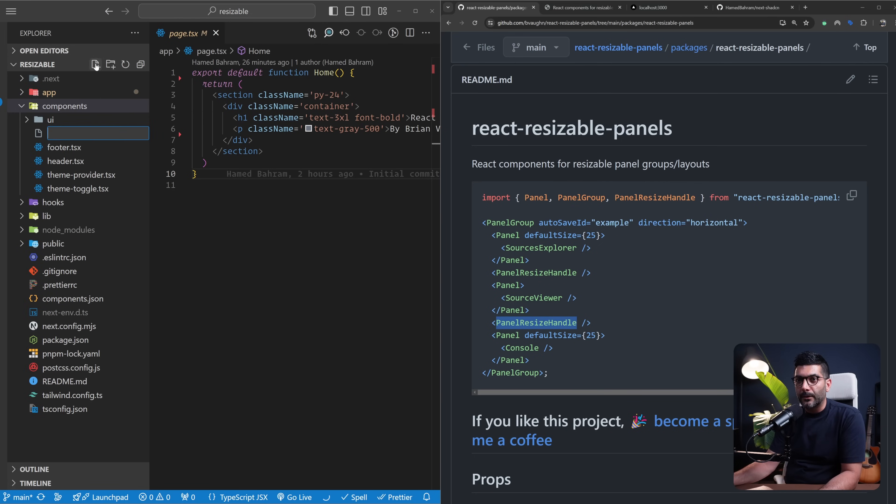
type("resizable() {")
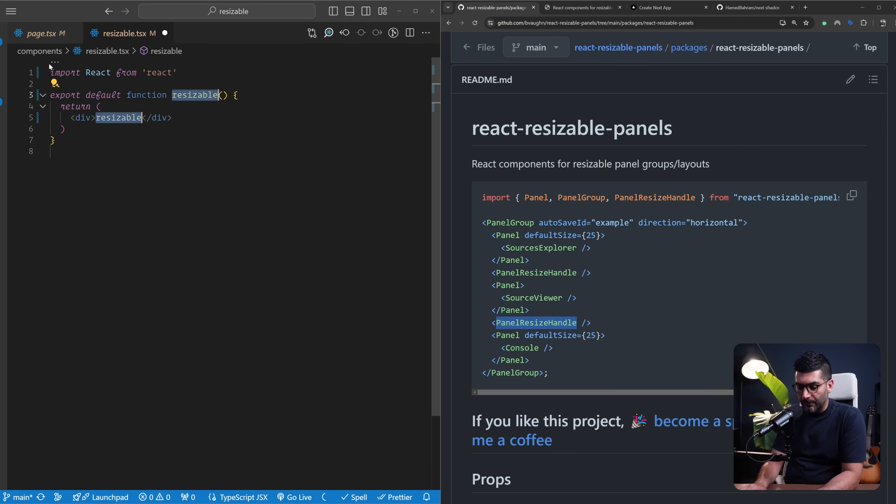
type("Resiza")
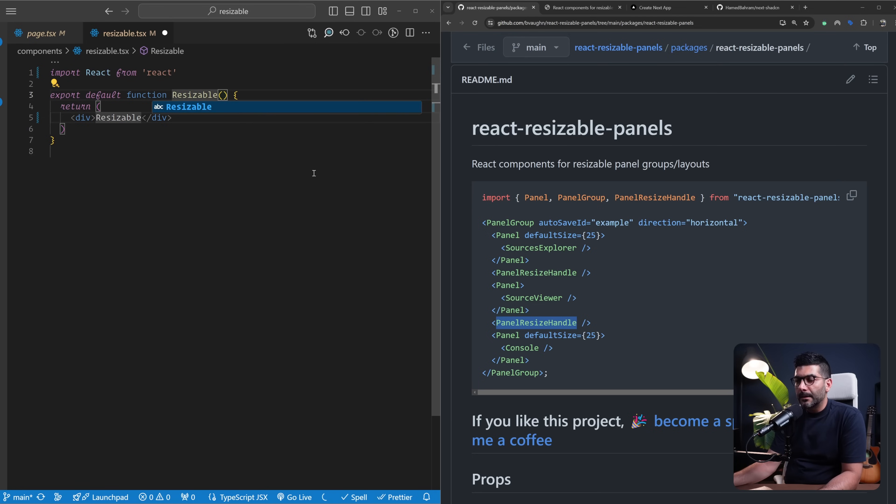
Step: Paste the README PanelGroup example, import Panel, PanelGroup, PanelResizeHandle, and delete the SourceViewer panel
left_click(851, 196)
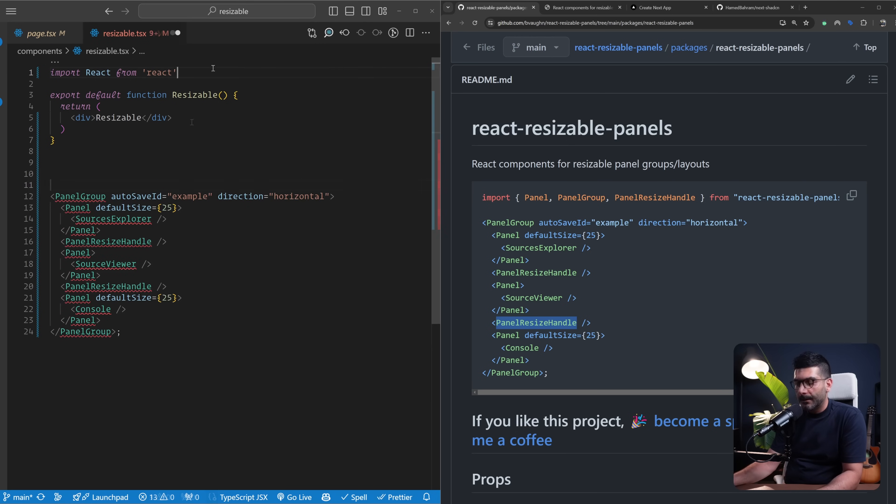
type("import { Panel, PanelGroup, PanelResizeHandle } from \"react-resizable-panels\"")
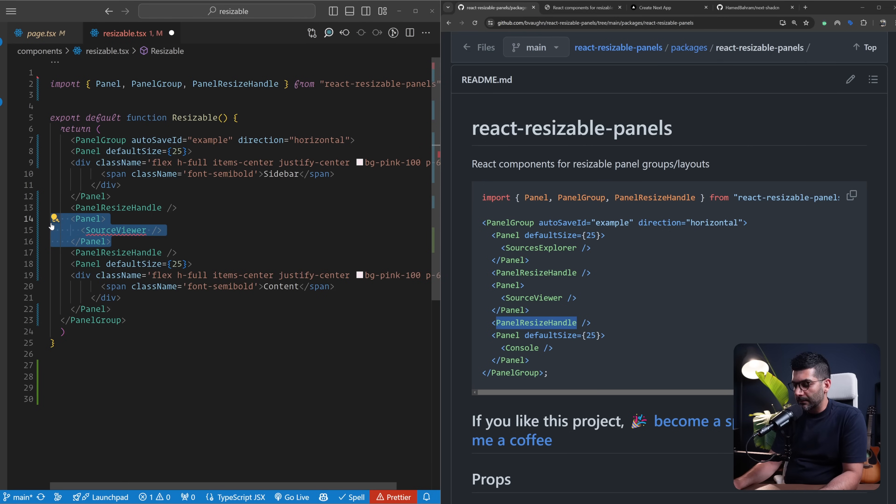
key("Delete")
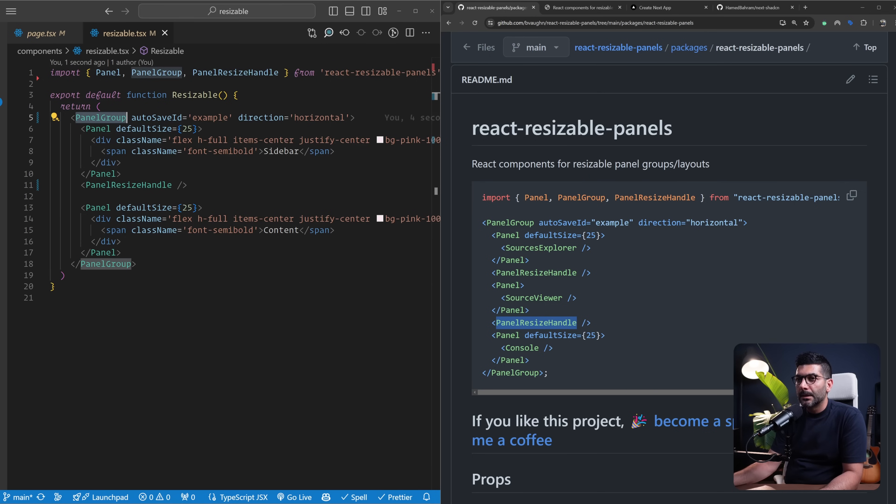
Step: Read the PanelGroup prop table, highlighting localStorage as the default storage
scroll("down", 3)
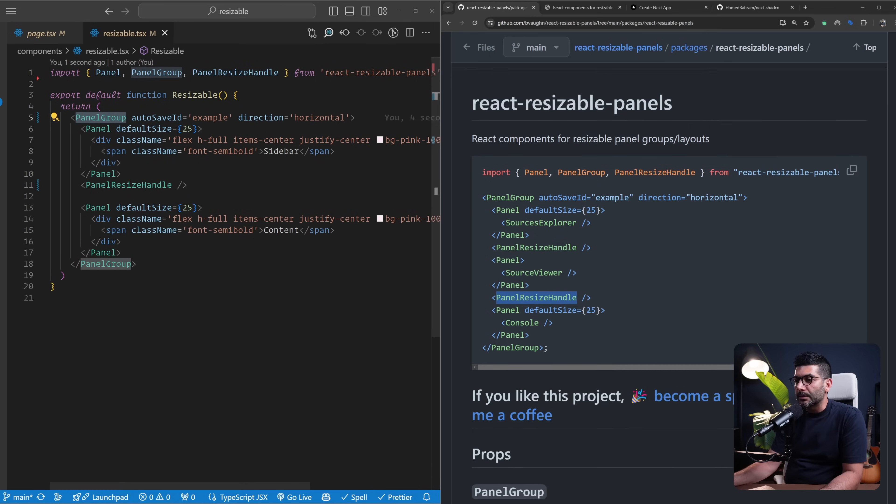
scroll("down", 3)
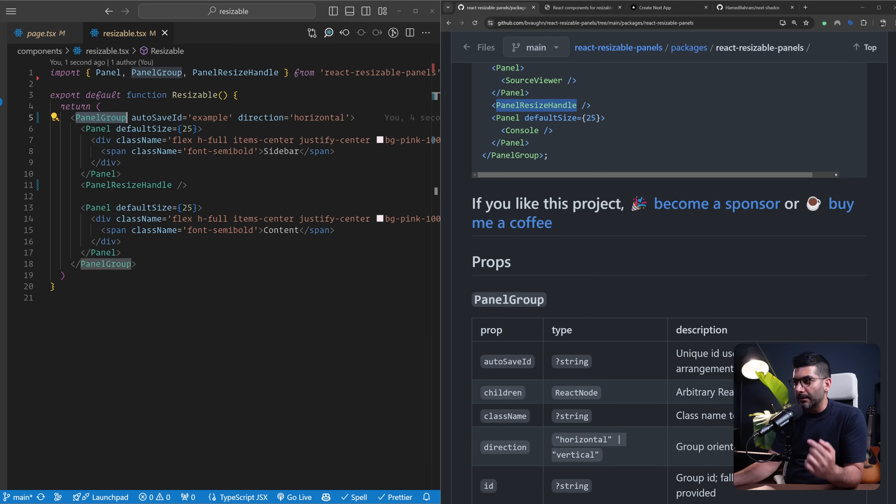
scroll("down", 3)
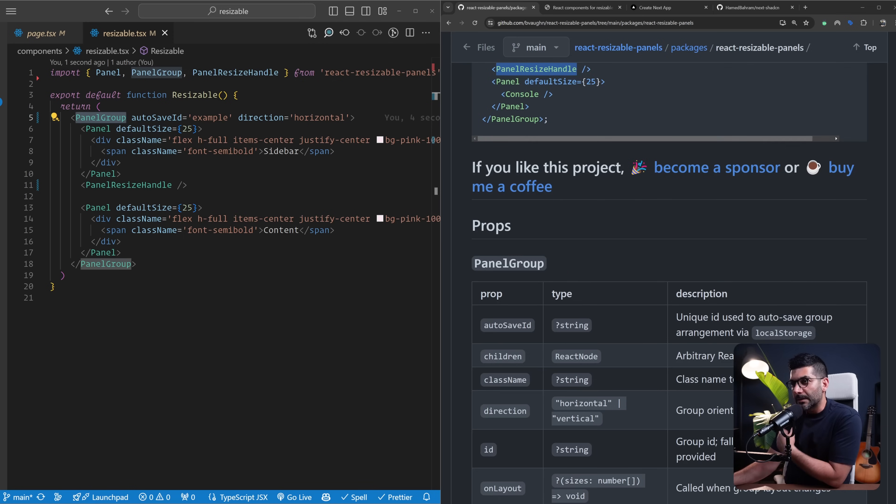
scroll("down", 3)
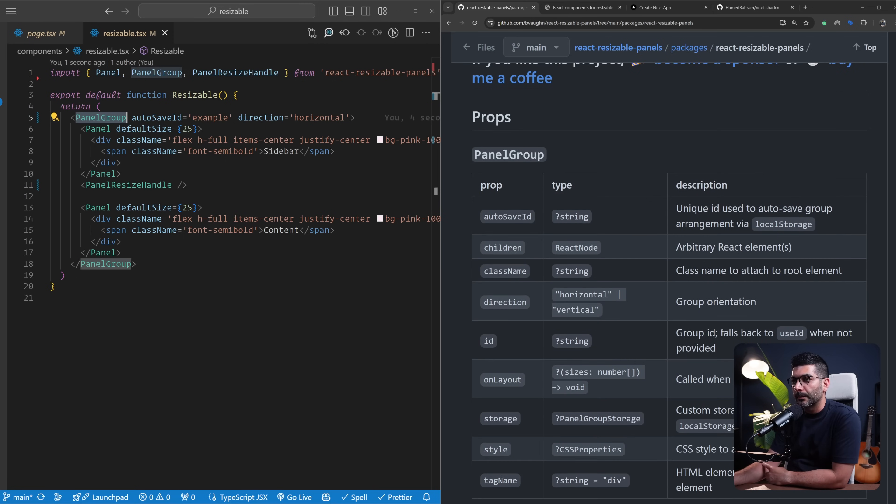
scroll("down", 3)
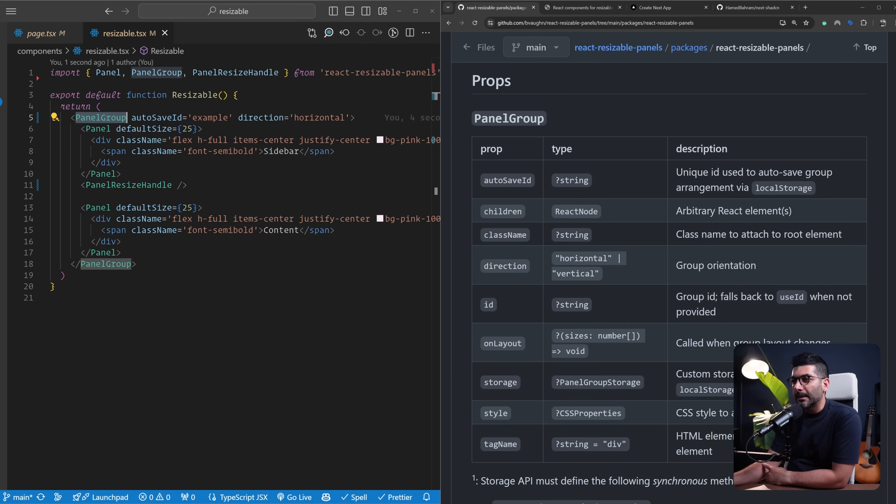
left_click(582, 8)
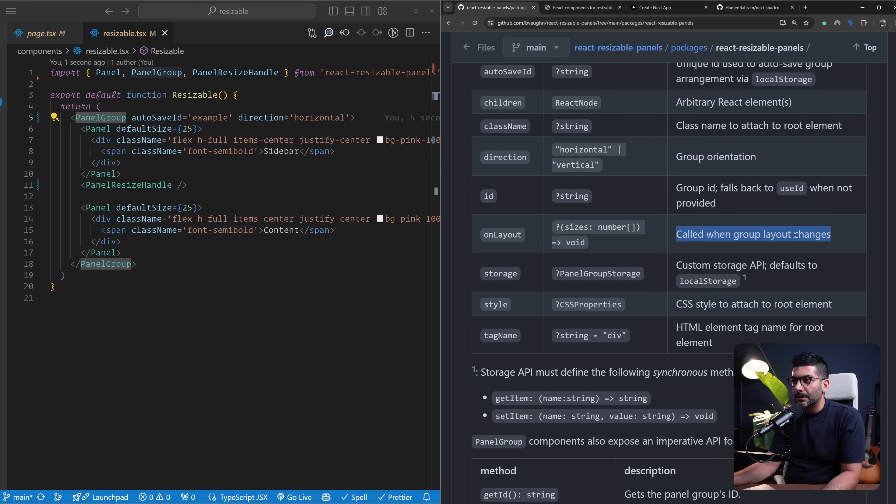
scroll("down", 3)
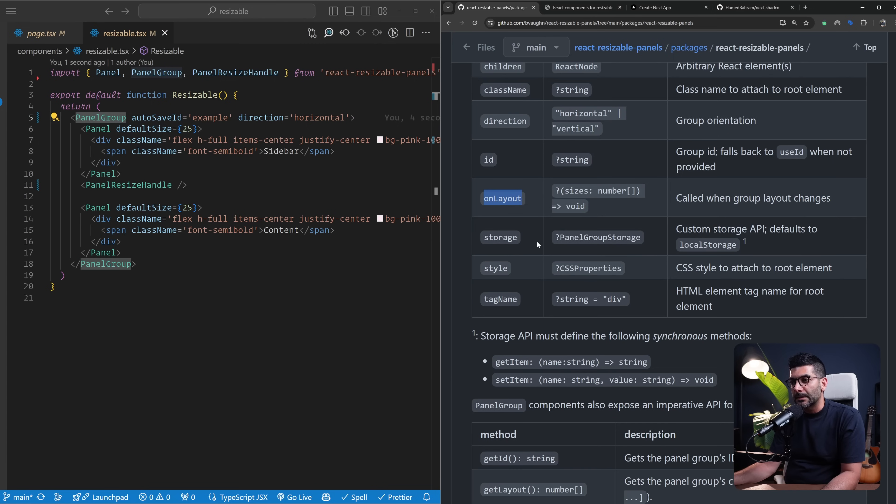
double_click(500, 236)
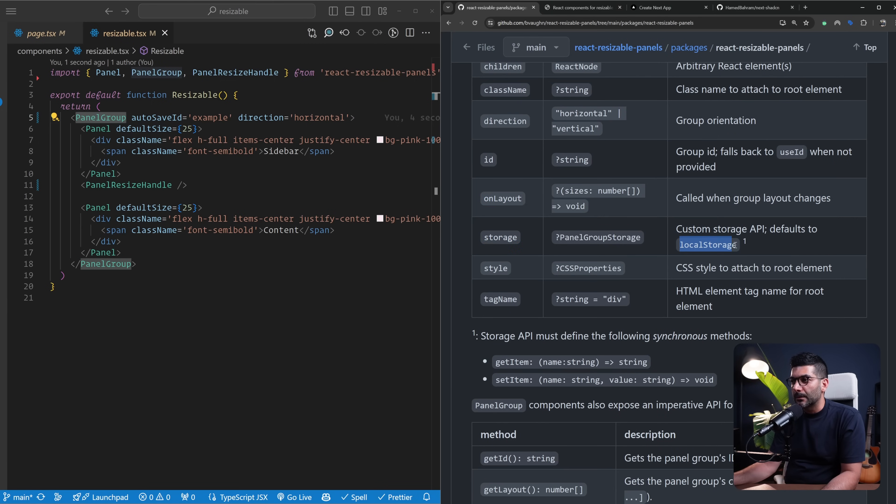
Step: Read the Panel props, marking the onResize description, then reach the PanelResizeHandle props
scroll("down", 3)
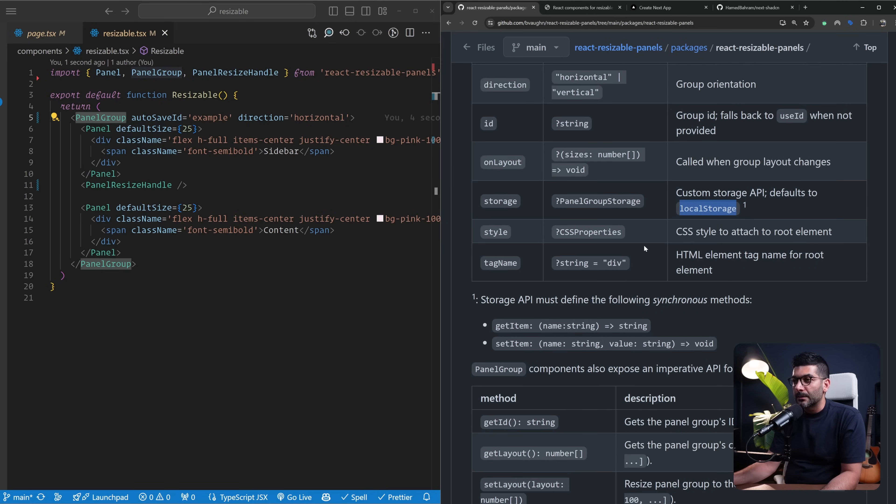
scroll("down", 3)
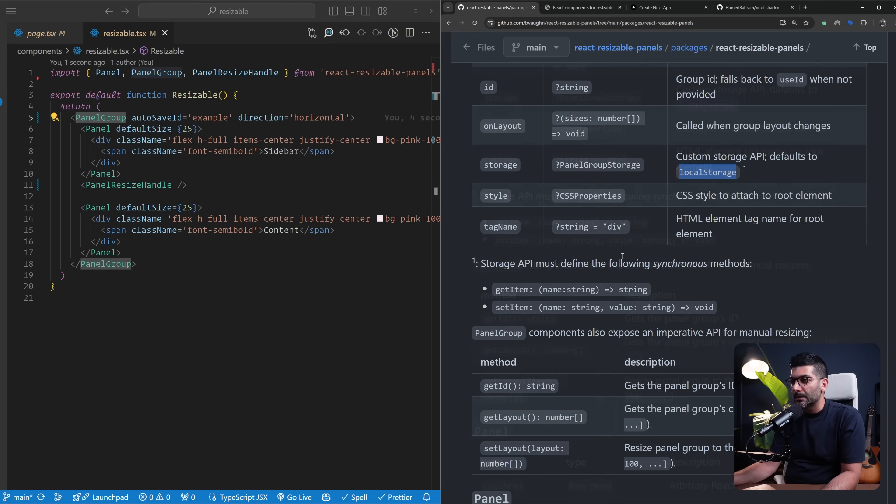
scroll("down", 3)
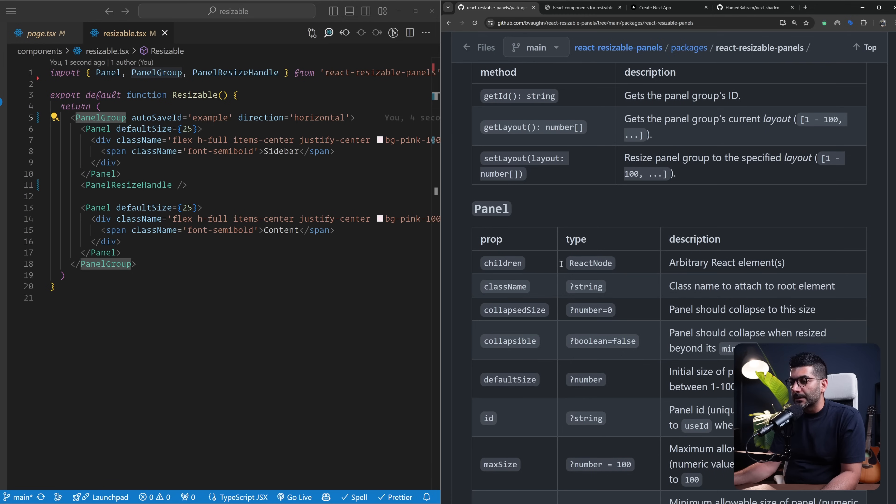
scroll("down", 3)
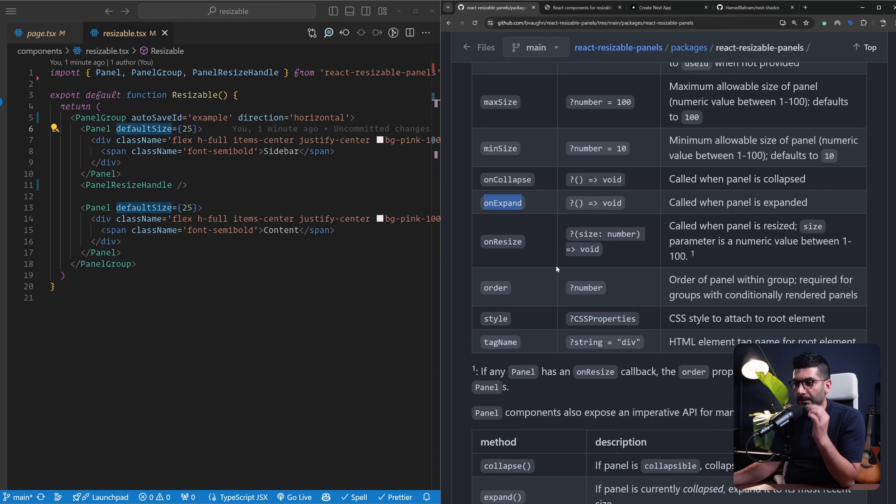
left_click_drag(669, 226, 695, 257)
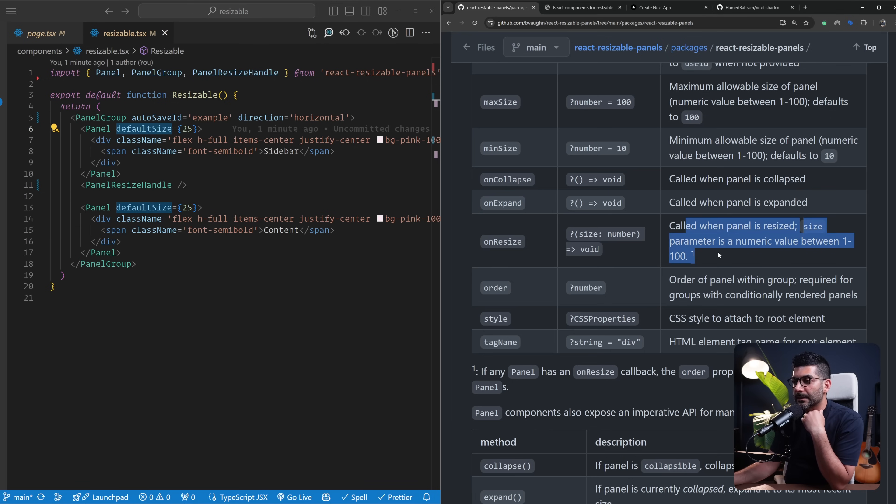
scroll("down", 3)
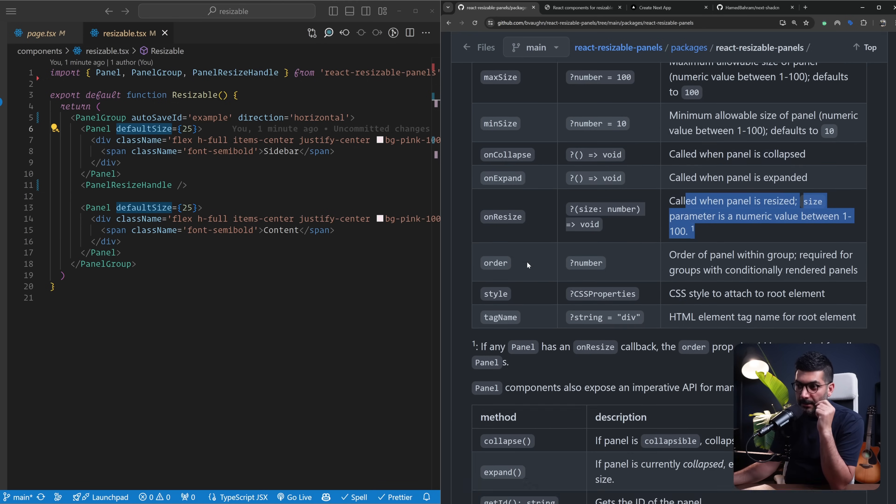
scroll("down", 3)
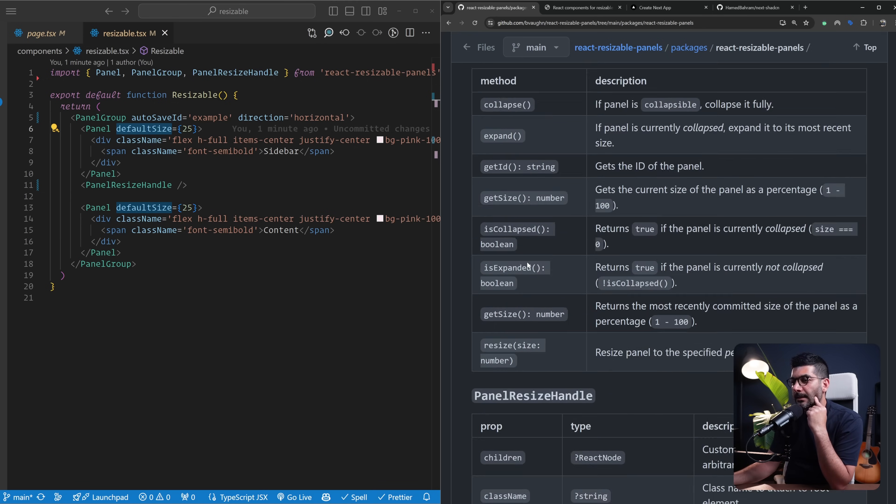
scroll("down", 3)
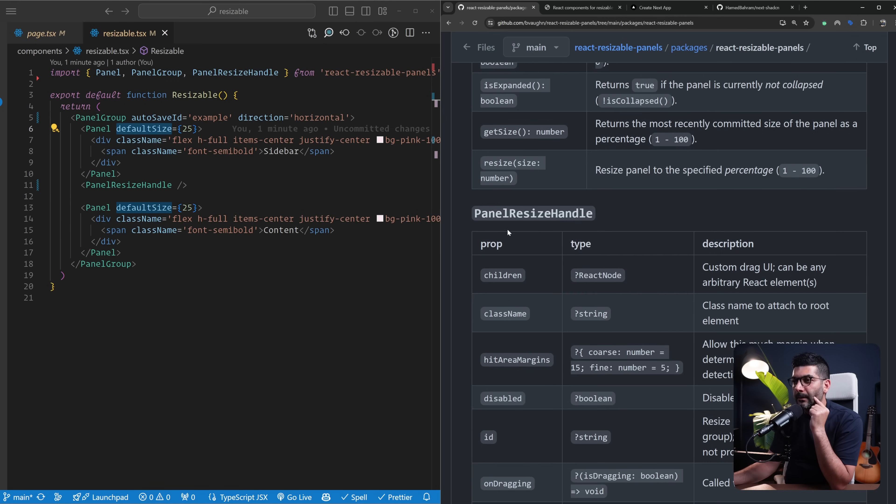
mouse_move(530, 213)
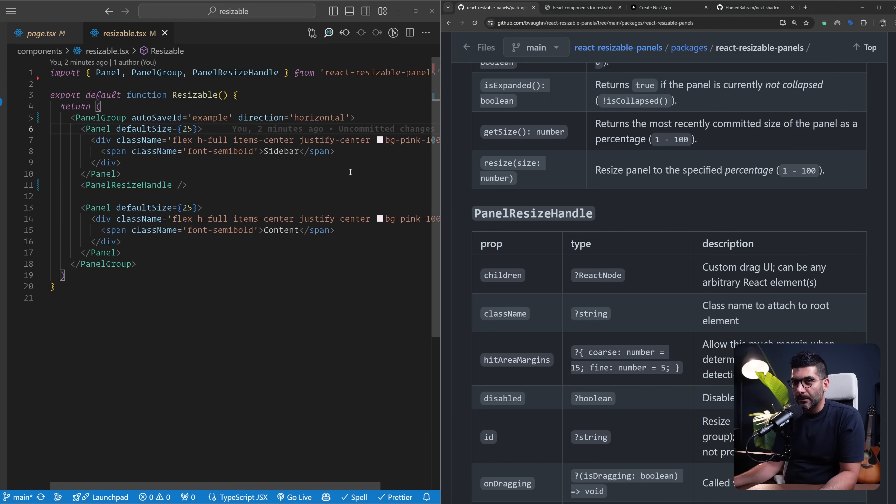
Step: Render <Resizable /> below the author line in page.tsx with its auto-imported component
left_click_drag(98, 140, 120, 163)
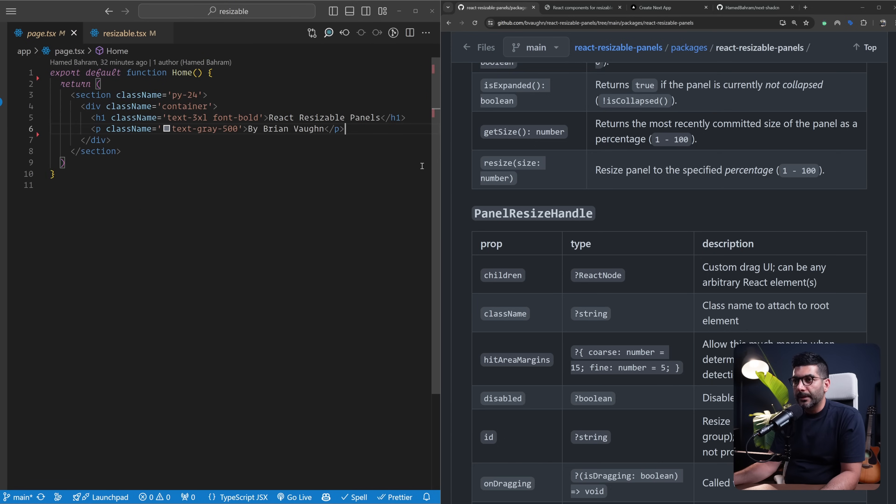
type("<RE")
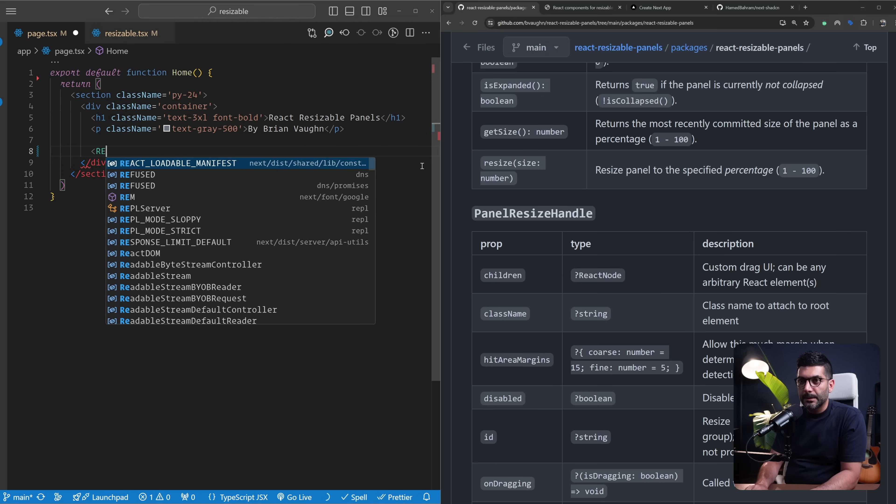
type("zi")
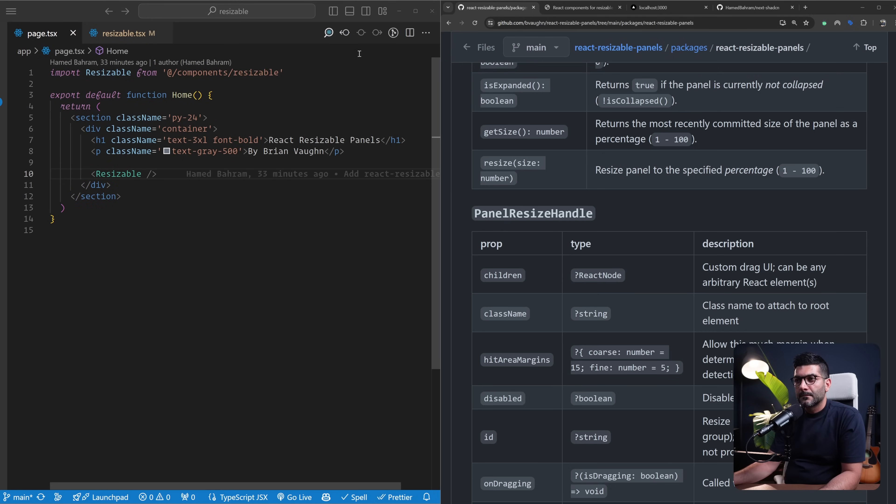
Step: Add 'use client' to resizable.tsx and give PanelGroup className 'mt-16 min-h-60 rounded-lg border'
left_click(662, 8)
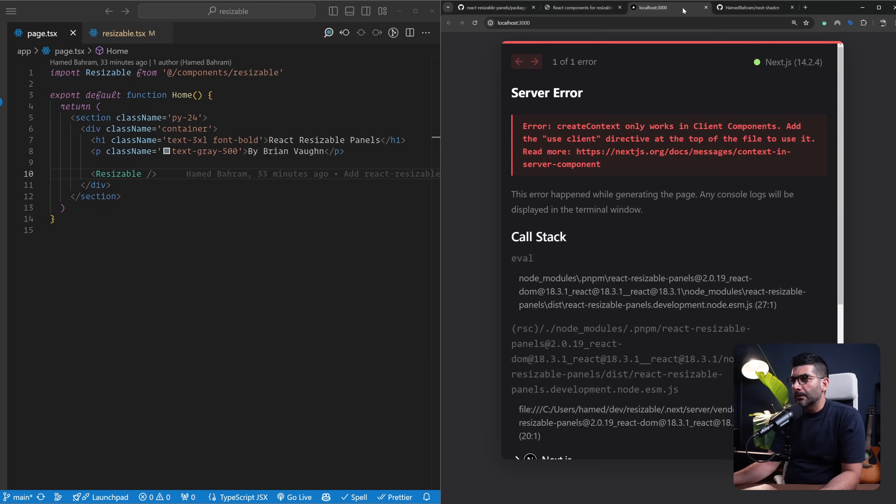
left_click(121, 33)
type("'u")
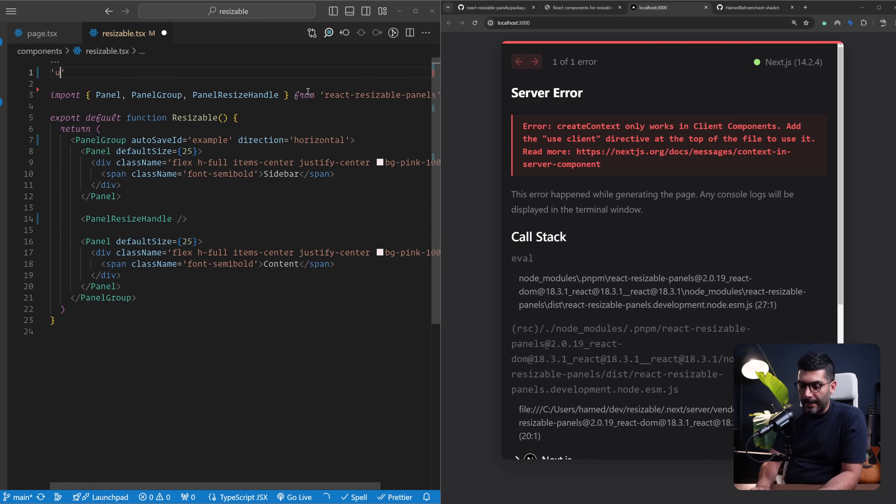
type("se client'")
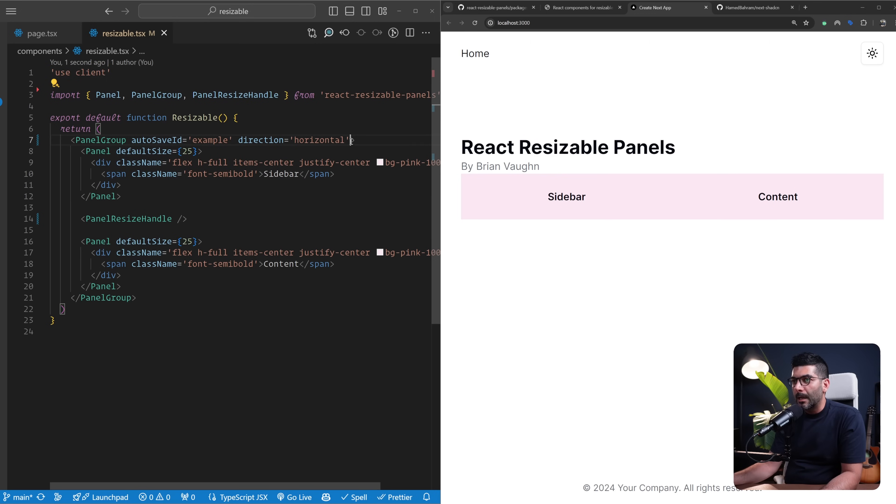
type("className='mt-16 min-h-60 rounded-lg border'")
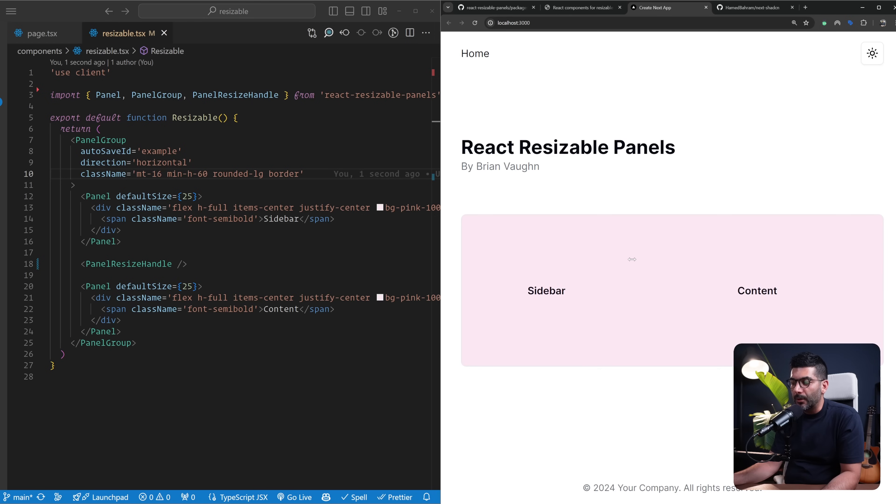
Step: Drag the Sidebar panel narrower and wider in the browser to test resizing
left_click_drag(631, 259, 546, 262)
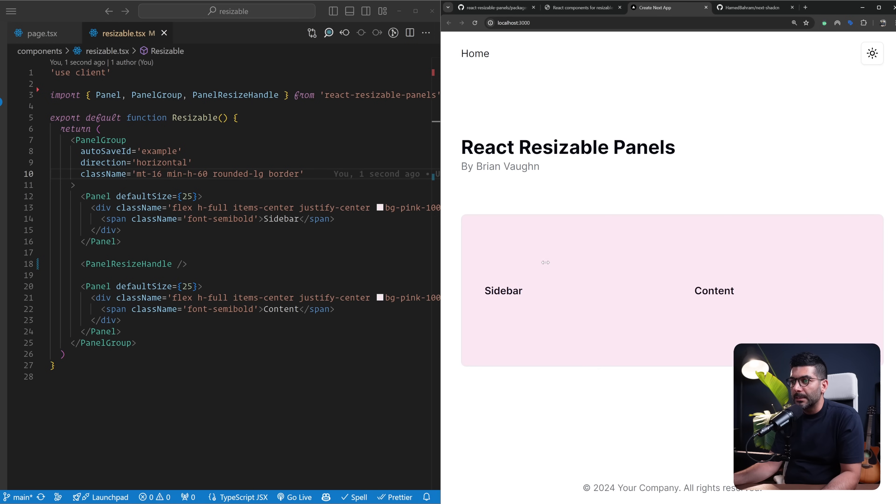
left_click_drag(546, 262, 663, 262)
type("className='flex w-4 items-center justify-center bg-white' ")
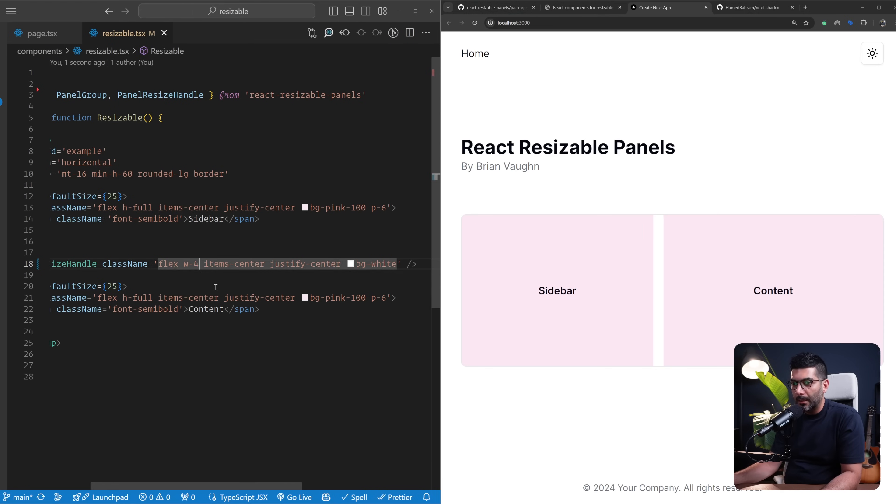
Step: Change the resize handle width from w-4 to w-px
type("px")
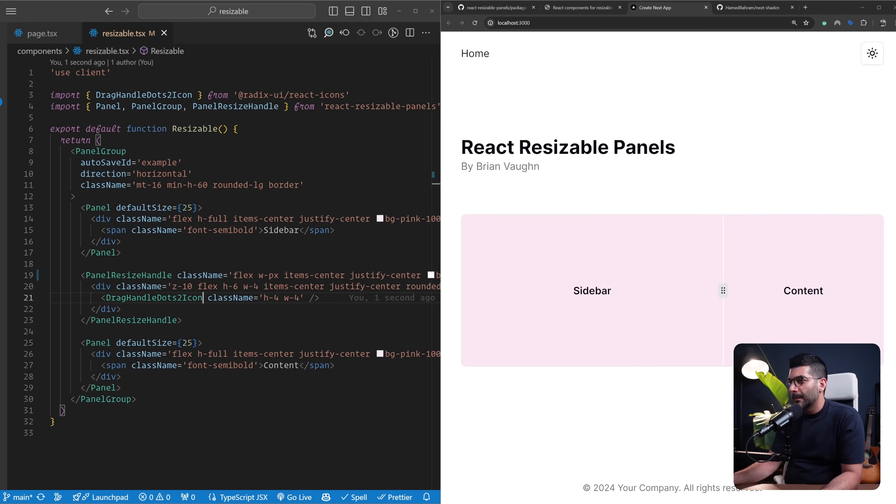
Step: Drag the grip handle back and forth on localhost to resize Sidebar and Content
left_click_drag(723, 290, 583, 291)
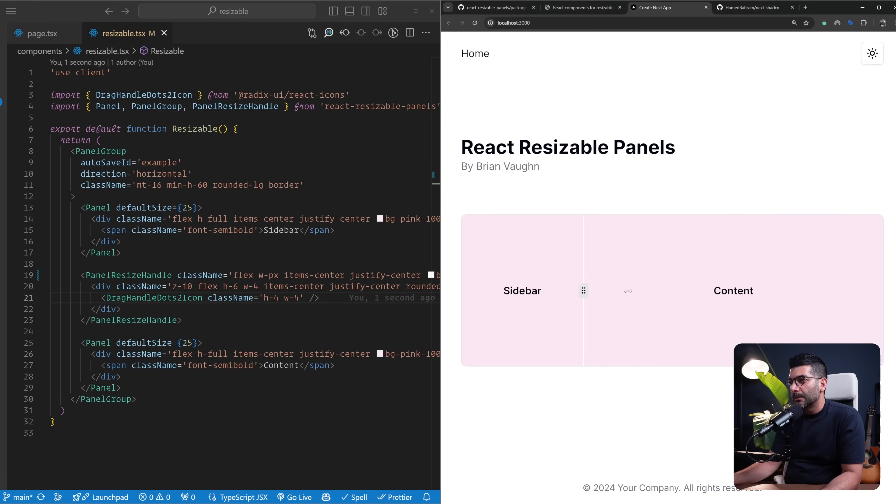
left_click_drag(583, 290, 689, 290)
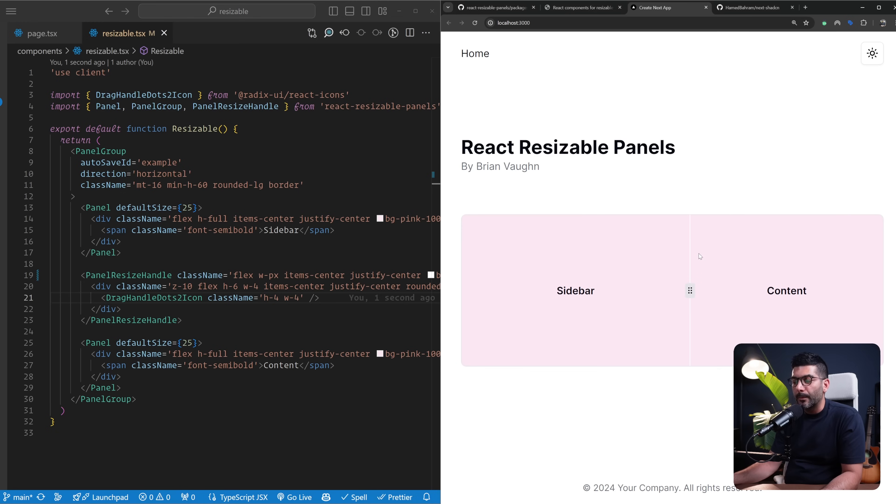
left_click_drag(689, 290, 602, 290)
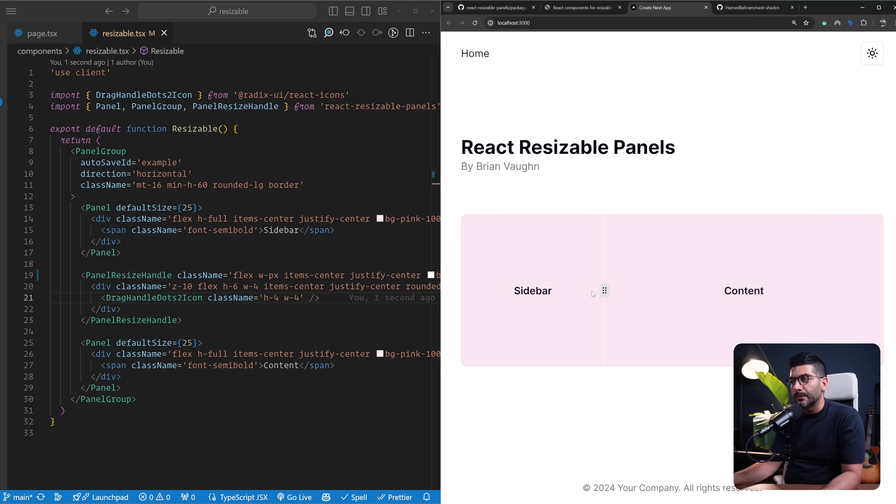
mouse_move(582, 287)
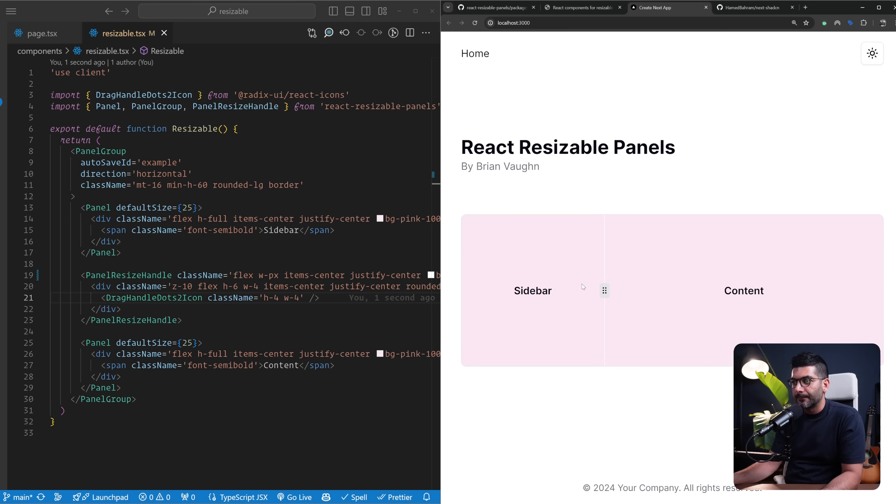
left_click_drag(604, 291, 693, 291)
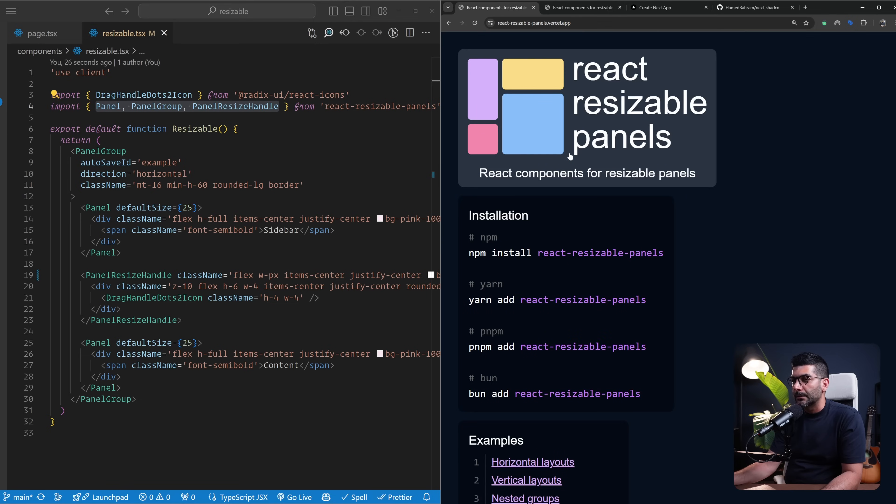
Step: Browse the demo examples list and try the Persistent layouts example's panel drag
scroll("down", 3)
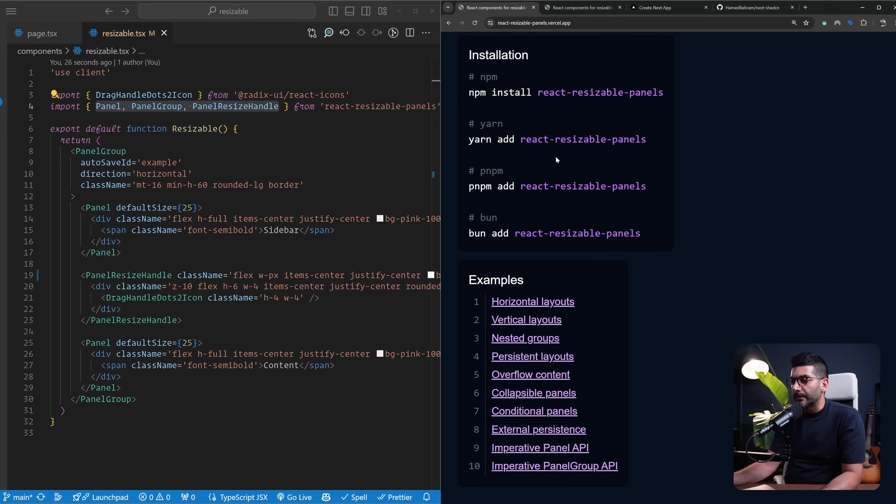
mouse_move(568, 214)
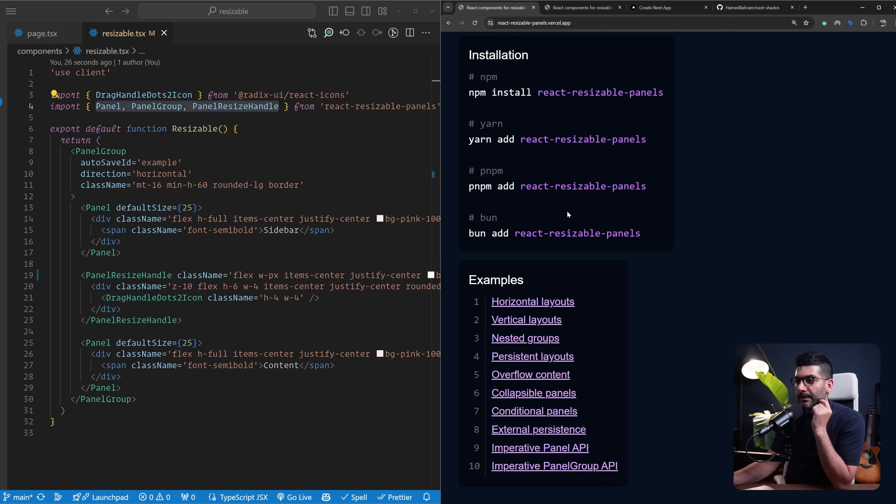
left_click(532, 301)
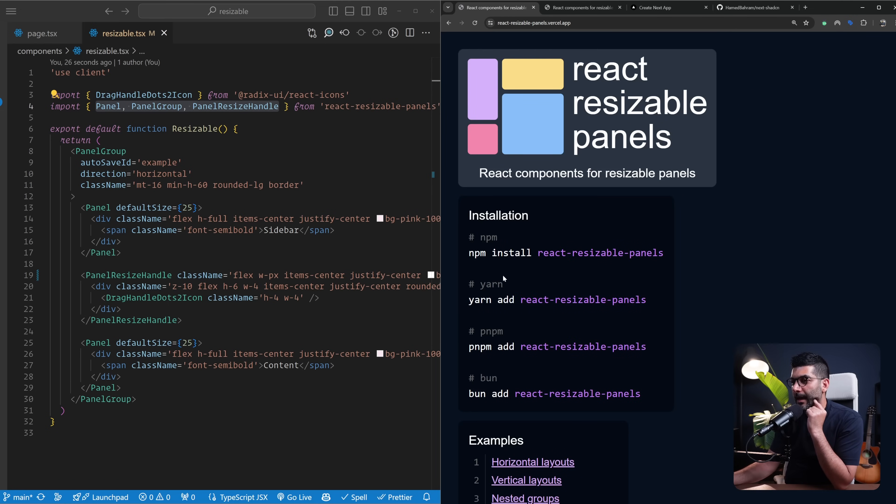
scroll("down", 3)
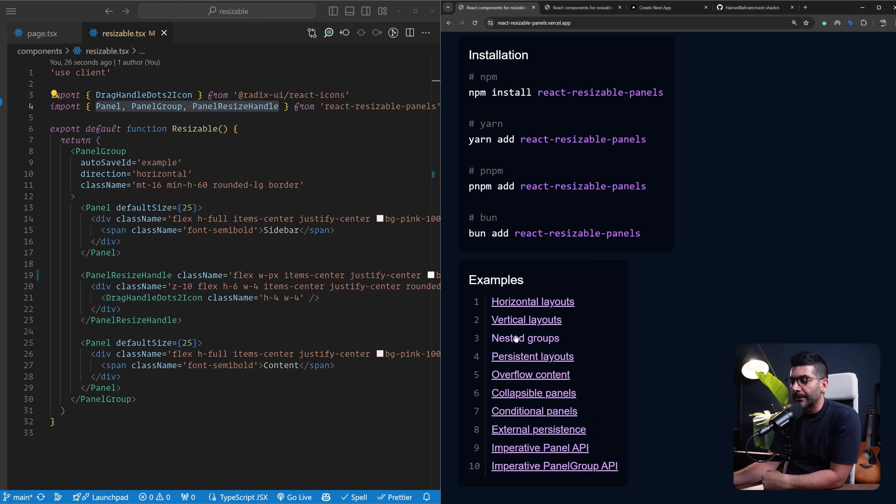
left_click(531, 356)
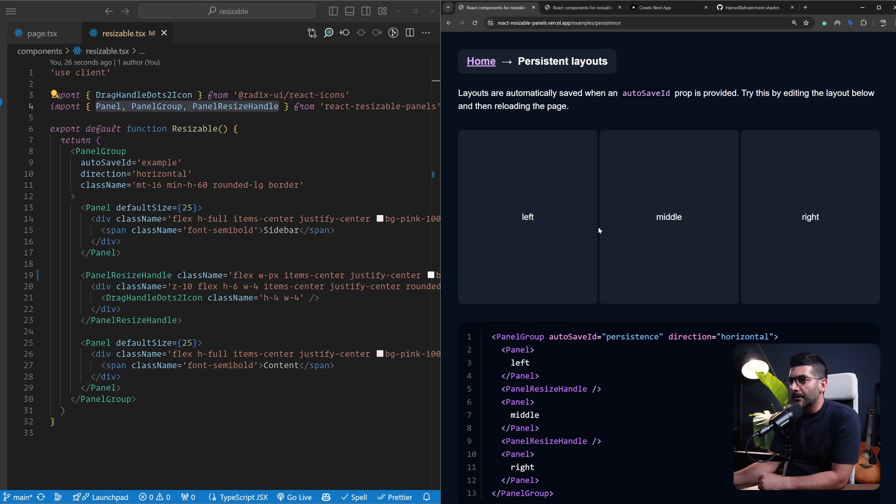
left_click_drag(599, 230, 548, 230)
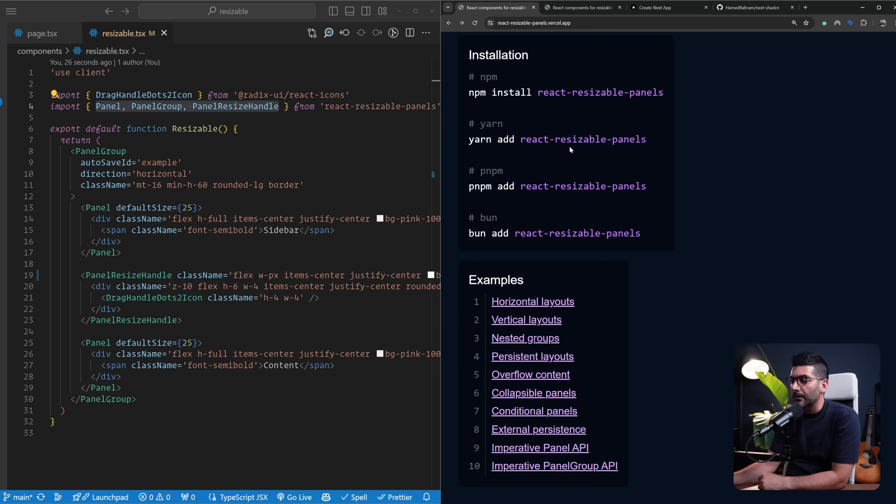
mouse_move(543, 359)
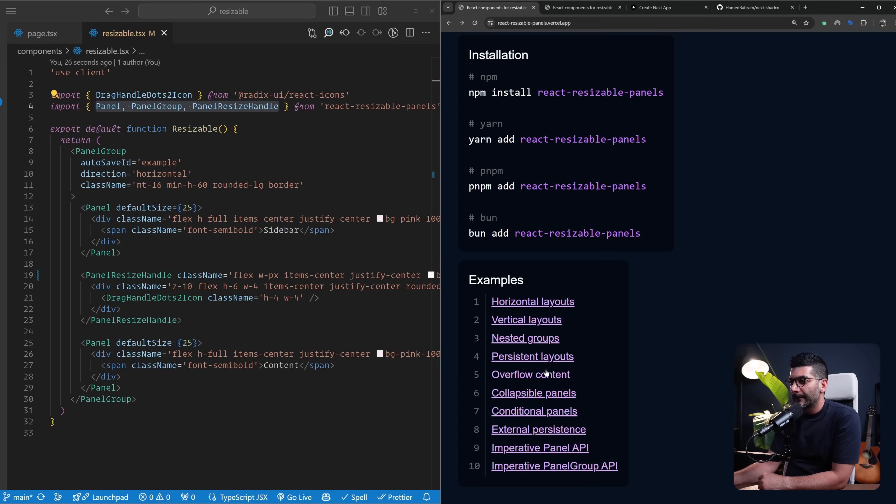
Step: Visit the Overflow content example, return home, and open the Imperative Panel API example
left_click(530, 374)
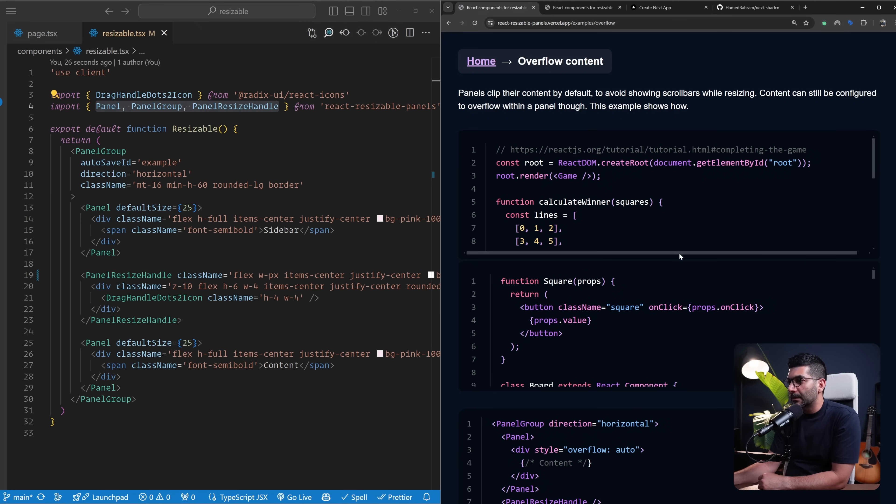
mouse_move(811, 263)
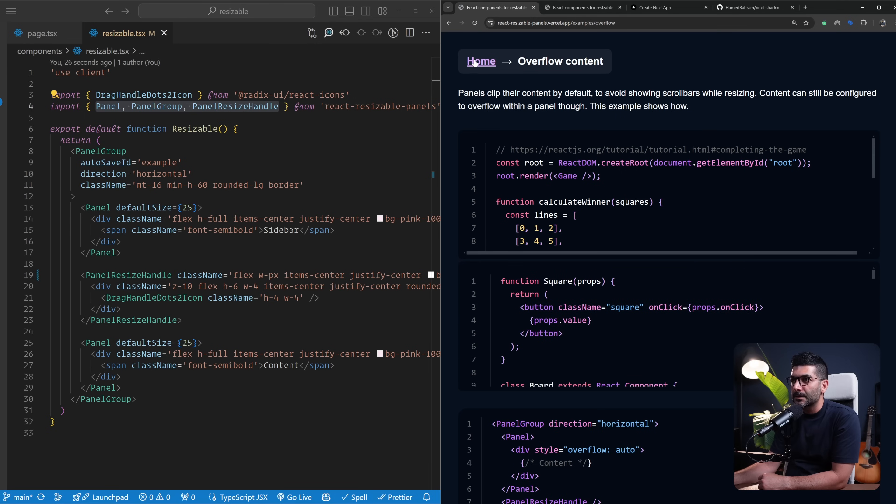
left_click(481, 61)
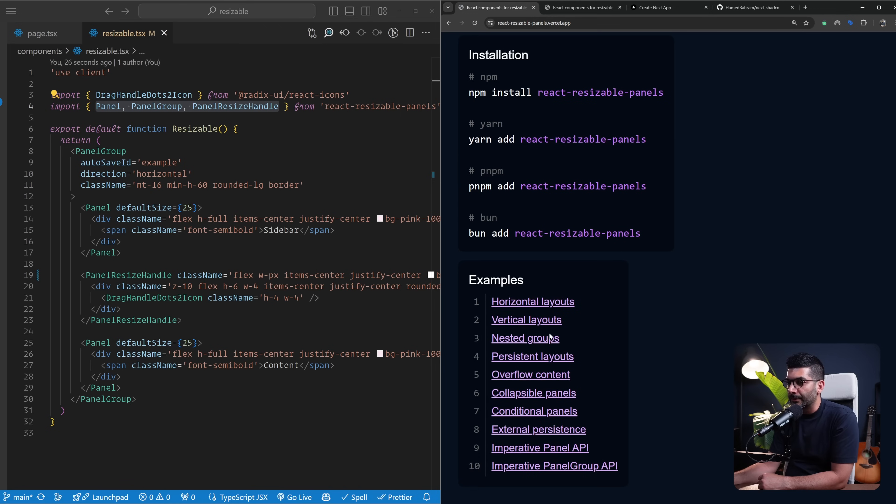
mouse_move(544, 386)
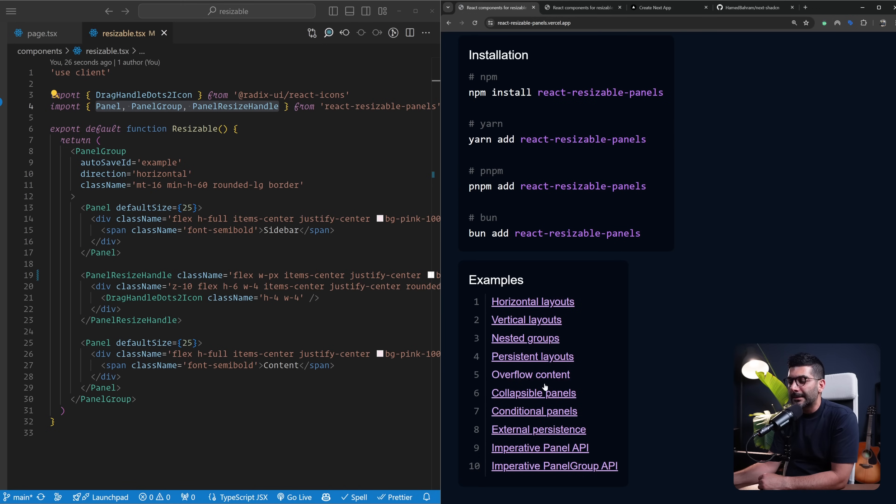
mouse_move(559, 320)
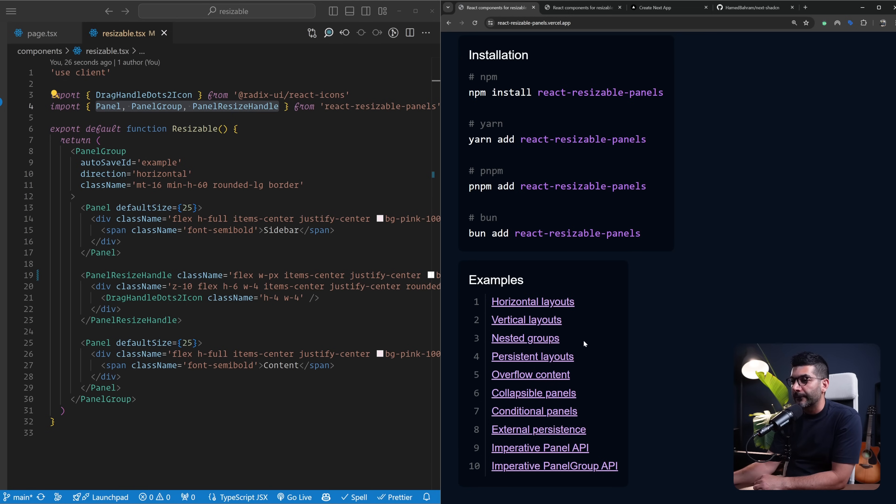
left_click(539, 447)
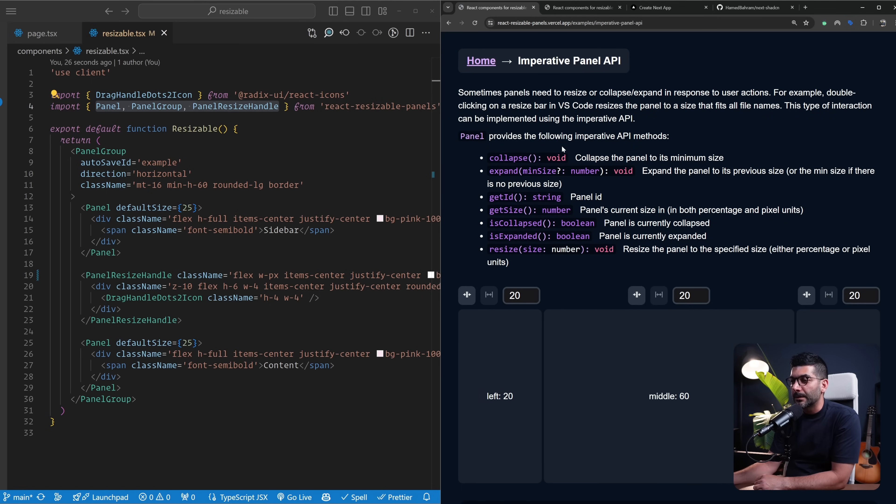
Step: Grow the Imperative Panel API demo's left panel size from 20 to 24
scroll("down", 3)
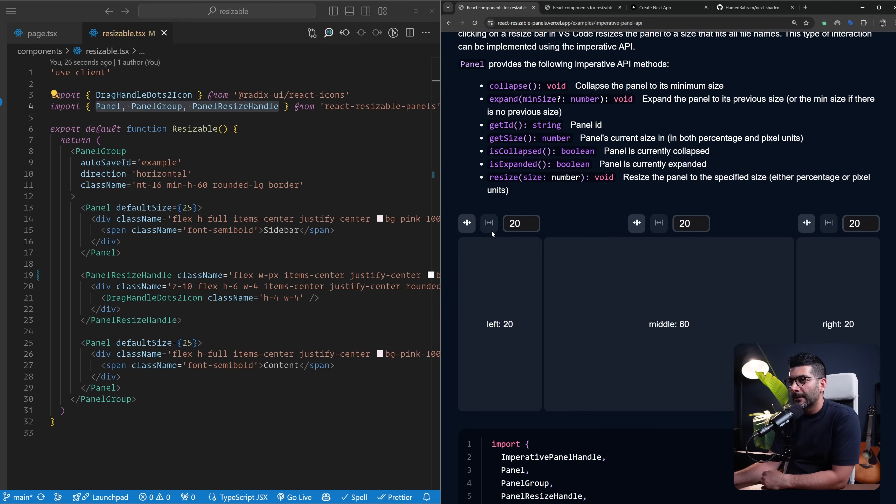
left_click(534, 220)
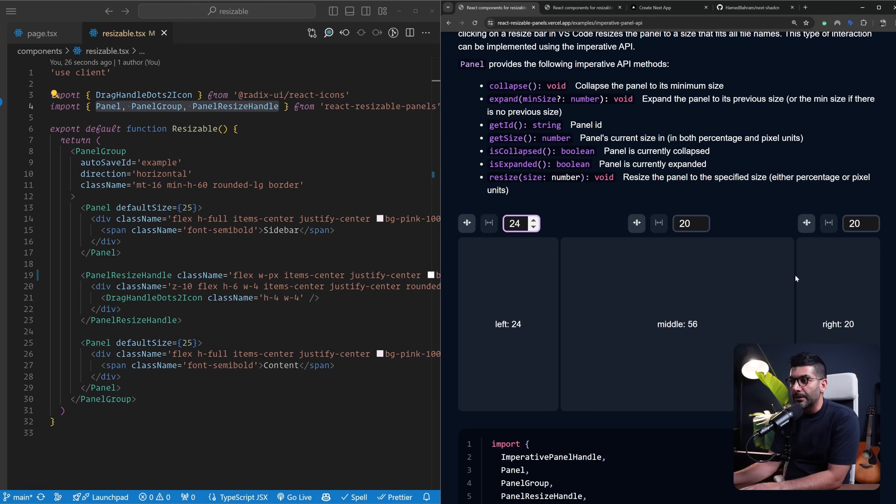
left_click(513, 224)
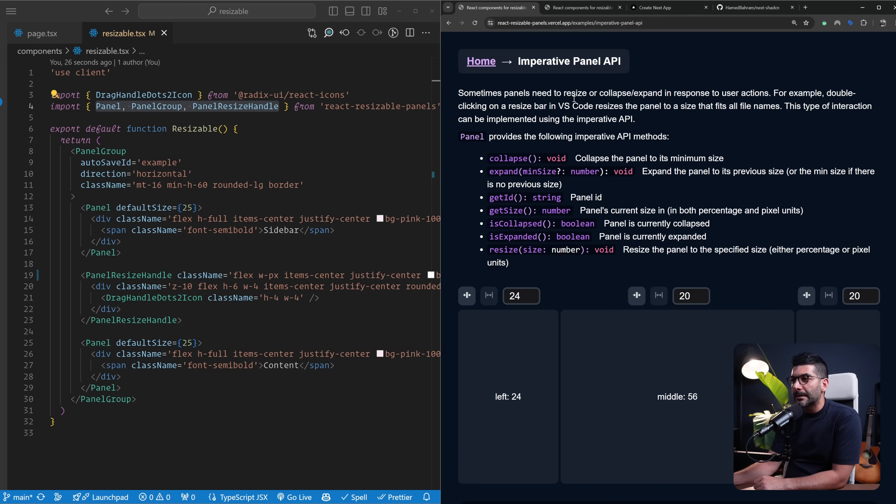
scroll("down", 3)
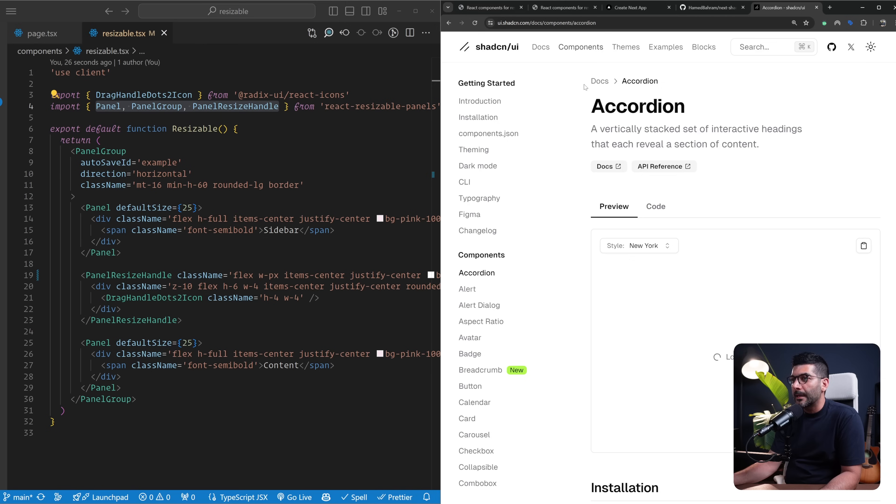
Step: Reach the shadcn/ui Resizable docs and view the demo's source code
scroll("down", 3)
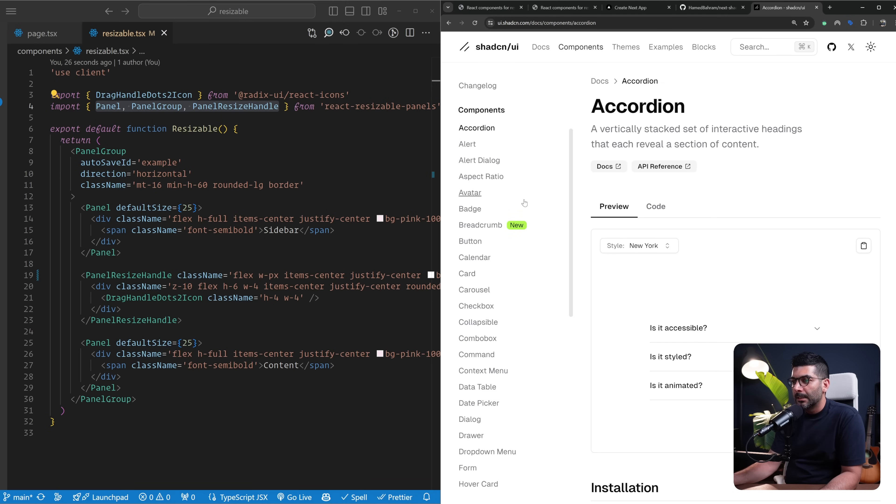
scroll("down", 3)
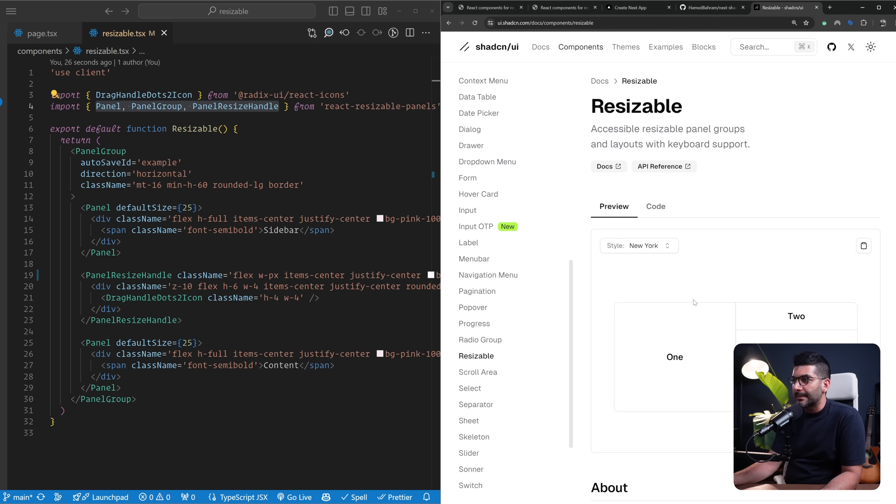
scroll("down", 3)
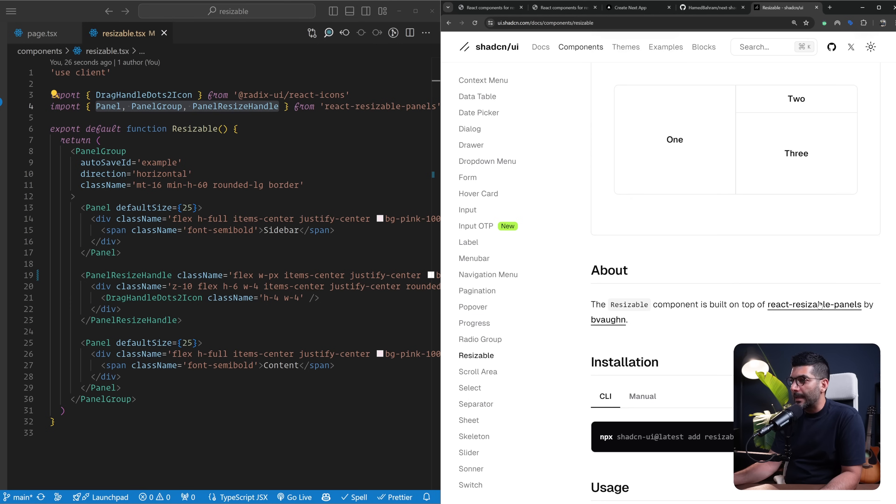
scroll("down", 3)
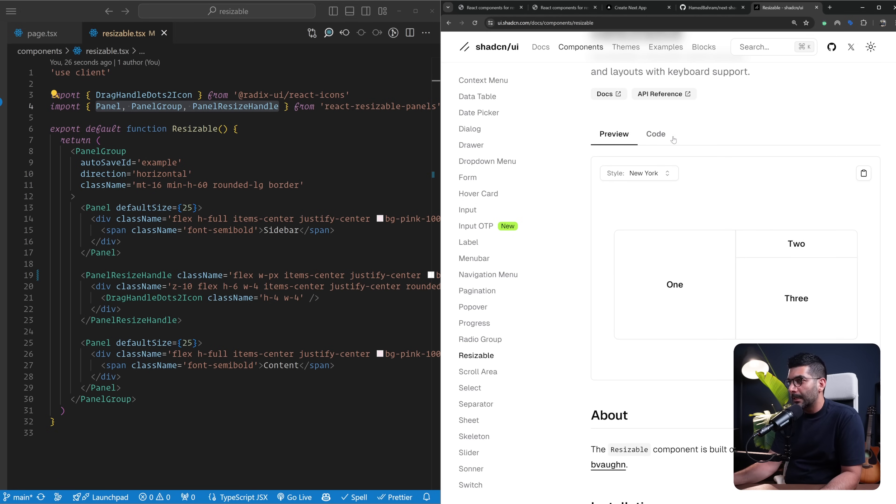
left_click(654, 134)
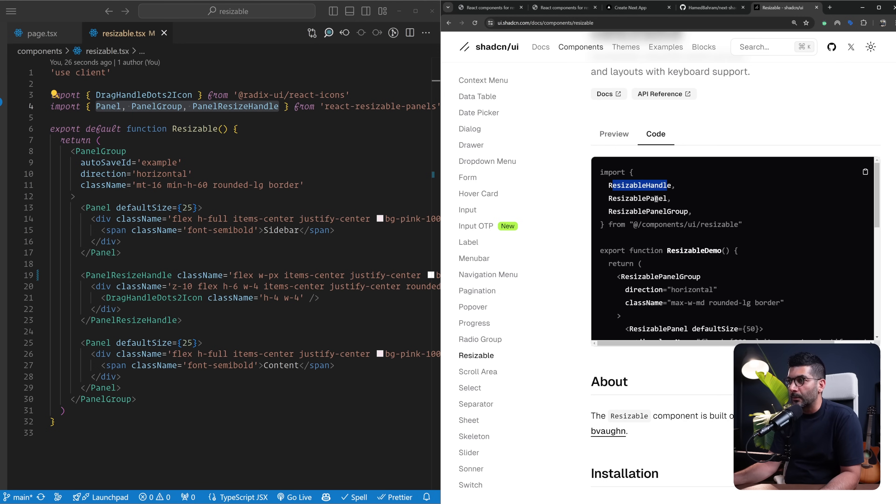
Step: Read down through the Vertical example to the Handle section
scroll("down", 3)
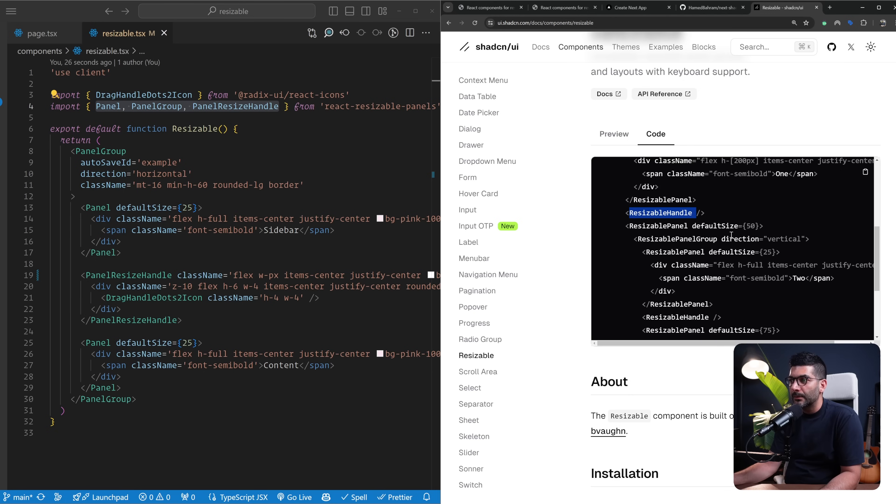
scroll("down", 3)
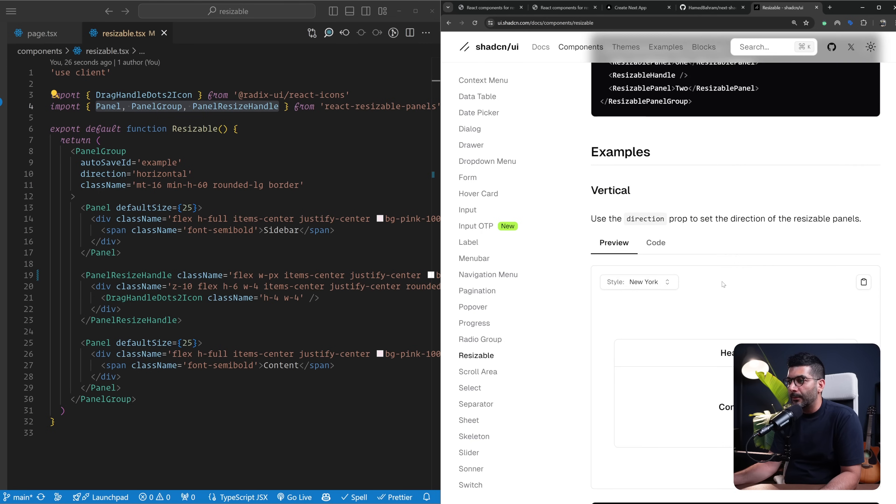
scroll("down", 3)
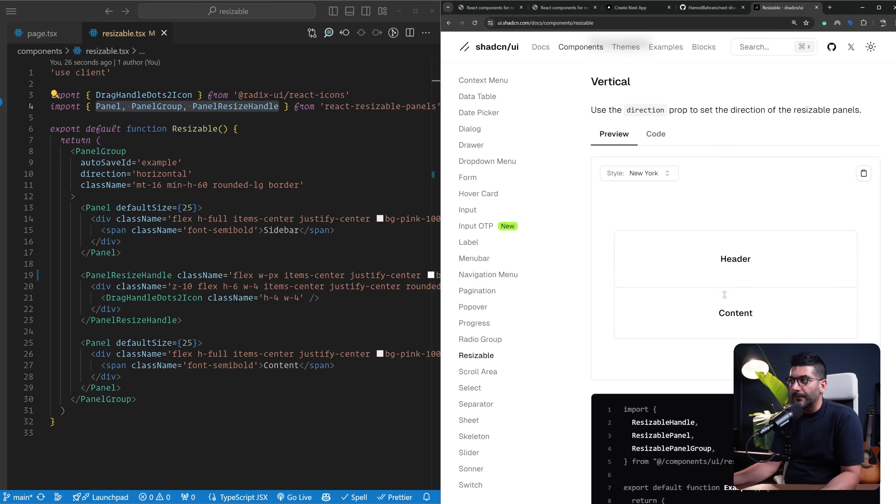
scroll("down", 3)
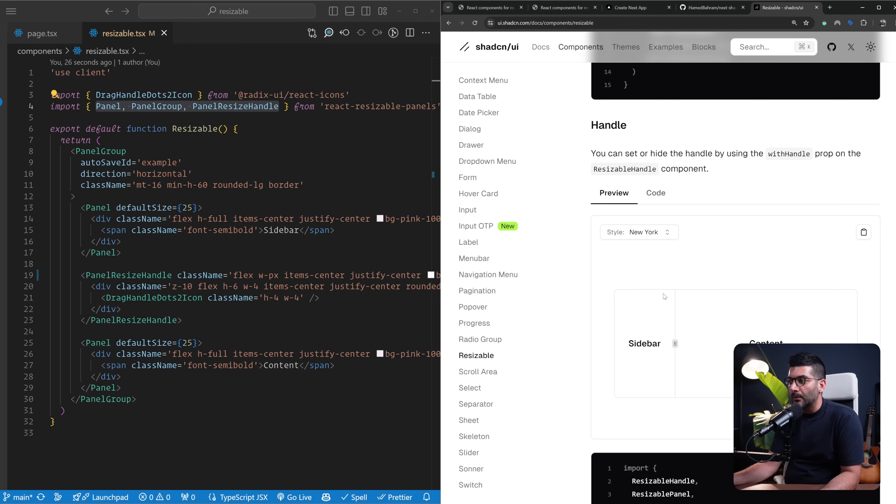
Step: Drag the Handle demo's divider and check the withHandle prop in its code
left_click_drag(675, 343, 687, 343)
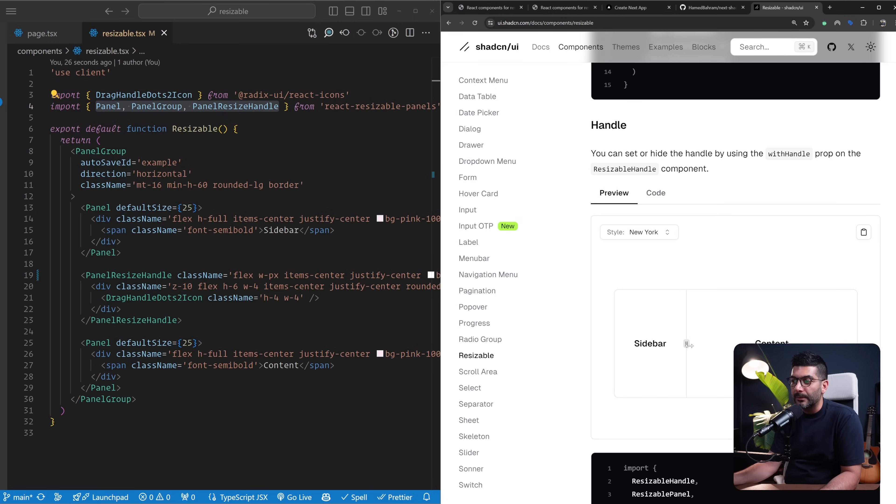
left_click(655, 192)
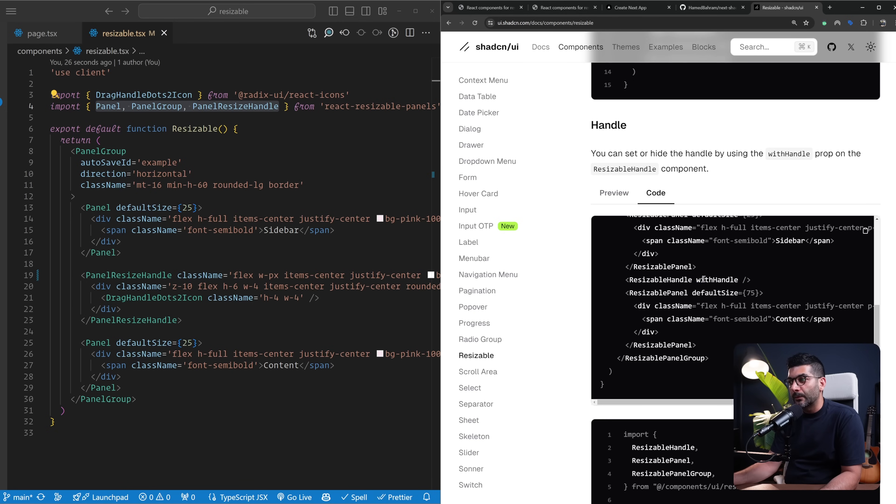
double_click(715, 280)
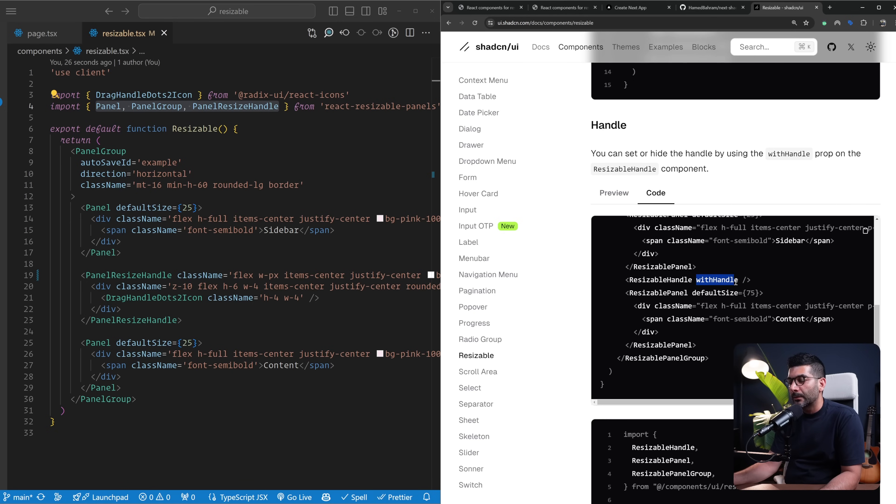
left_click(613, 193)
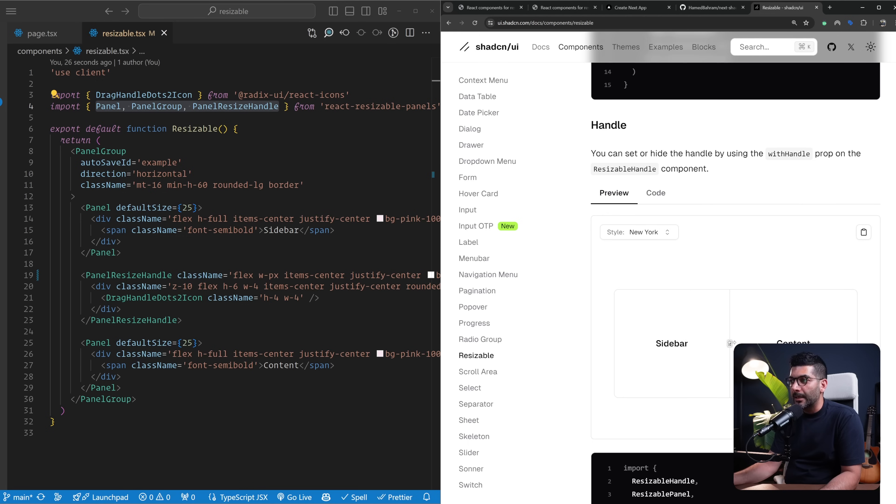
left_click_drag(732, 343, 714, 343)
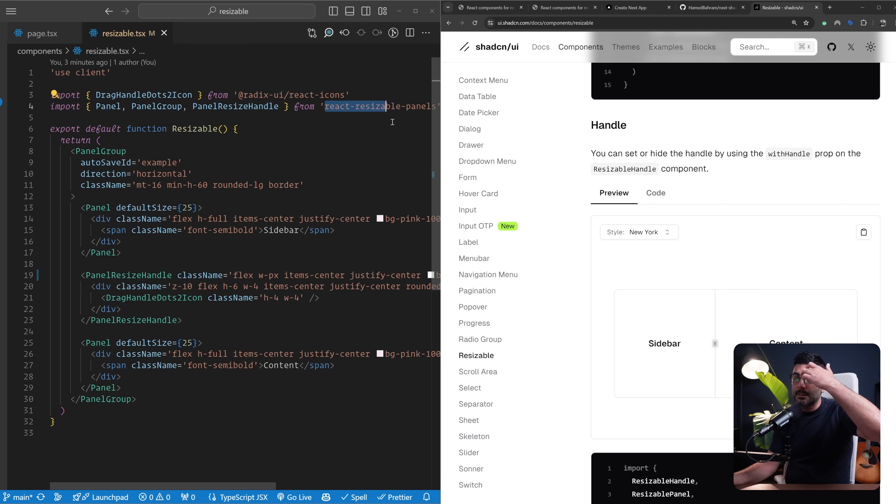
Step: Select the withHandle prop in the example code further down
scroll("down", 3)
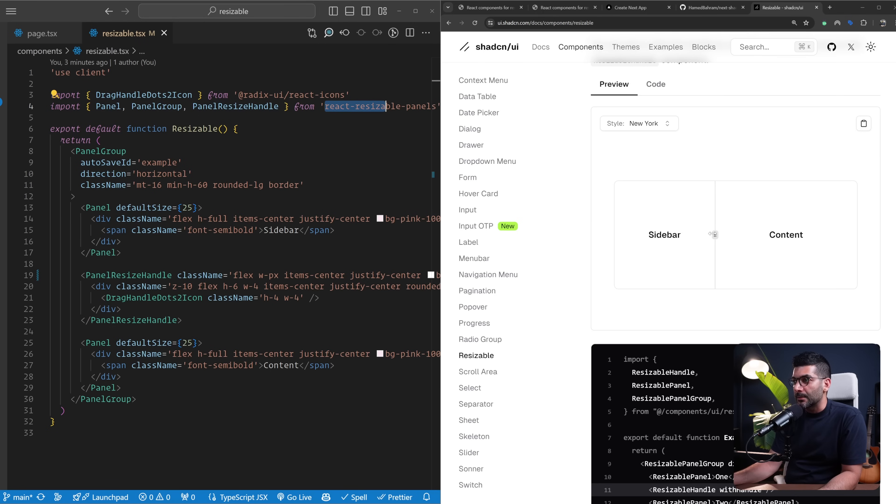
scroll("down", 3)
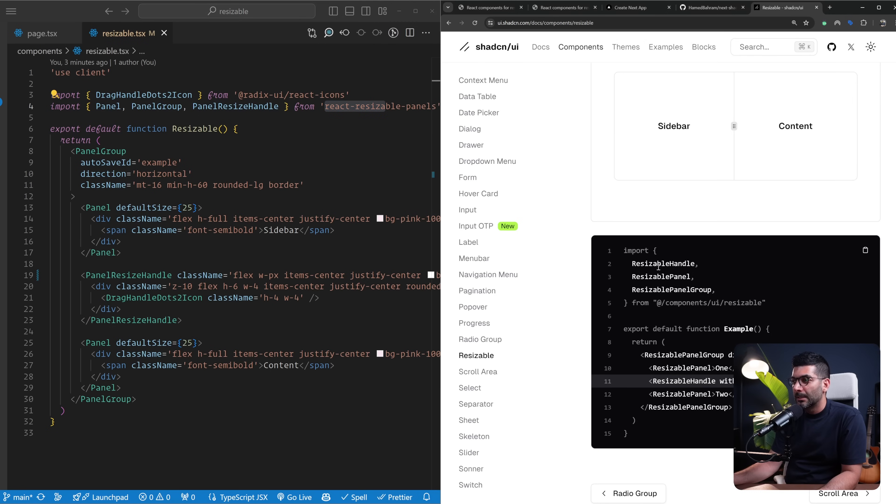
double_click(725, 381)
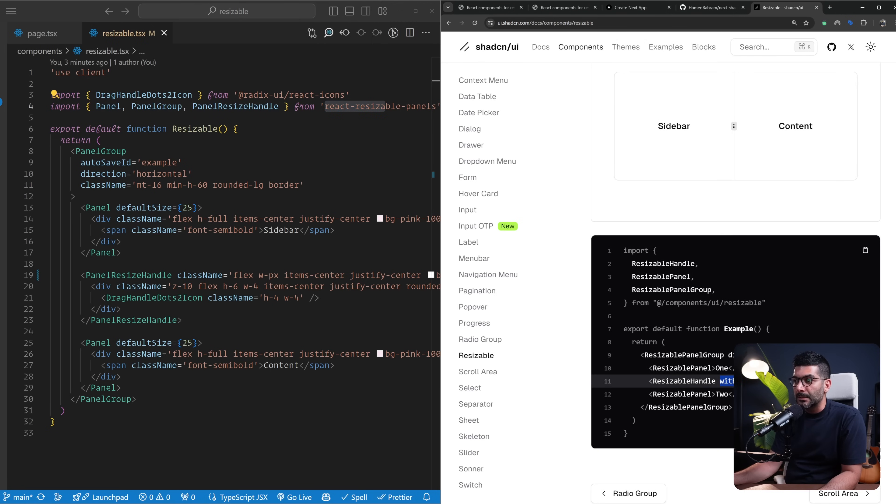